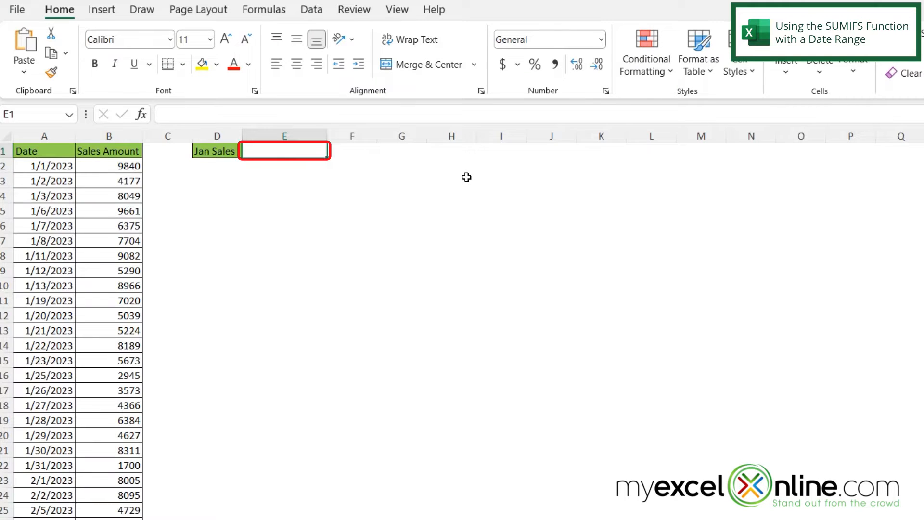
Start =sumifs( in E1 with Sales Amount B2:B30 as the sum range.
type("=")
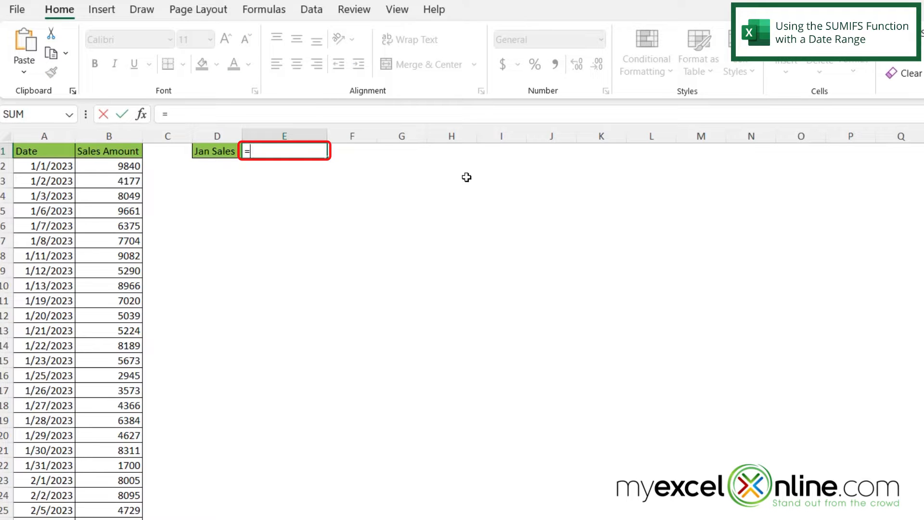
type("sumifs")
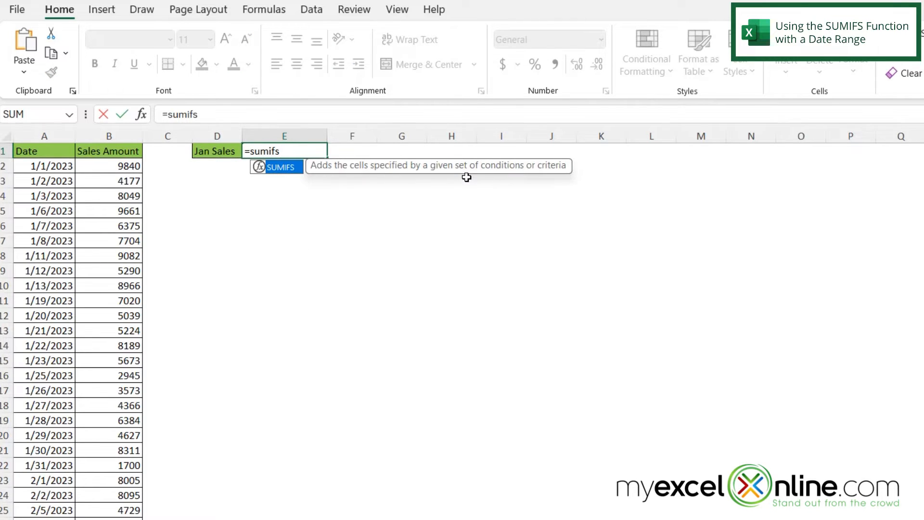
type("(")
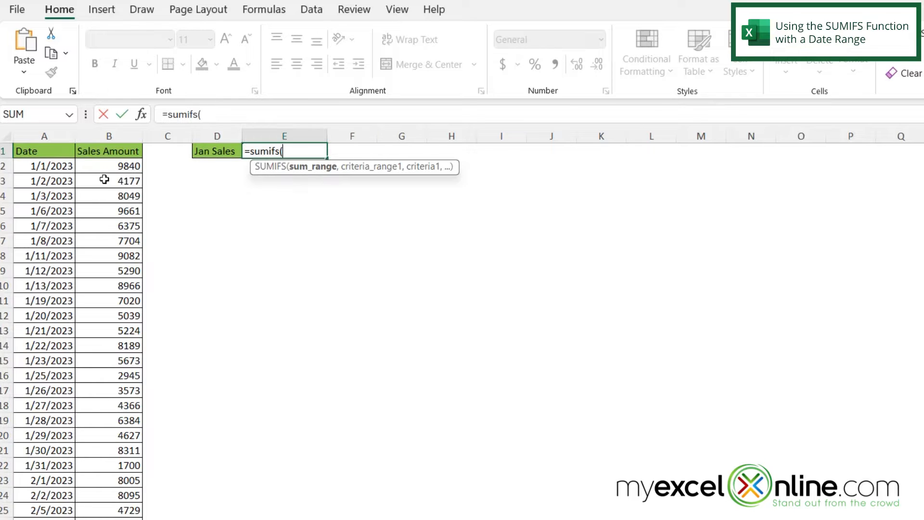
left_click(108, 166)
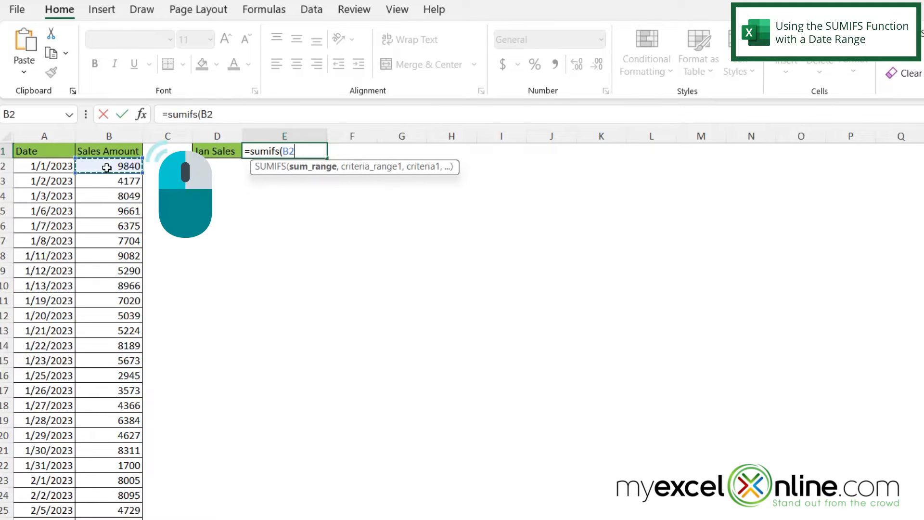
left_click_drag(108, 166, 109, 510)
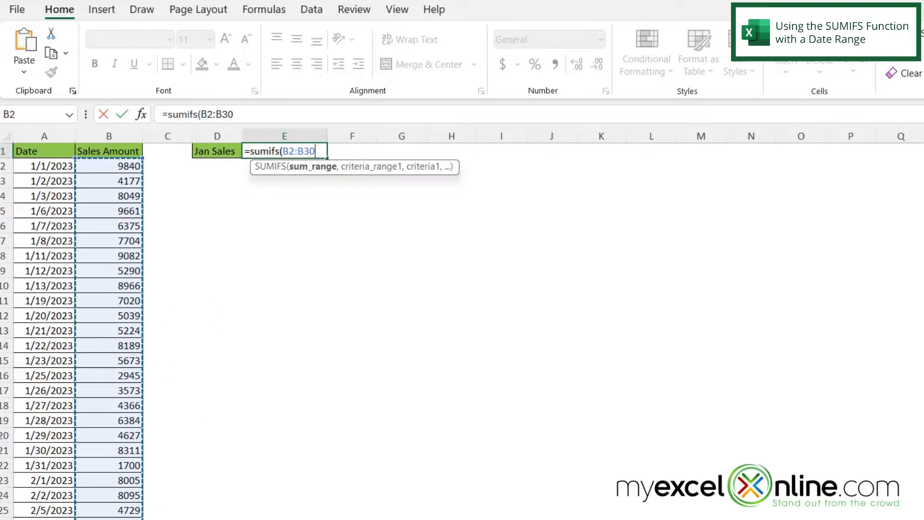
type(",")
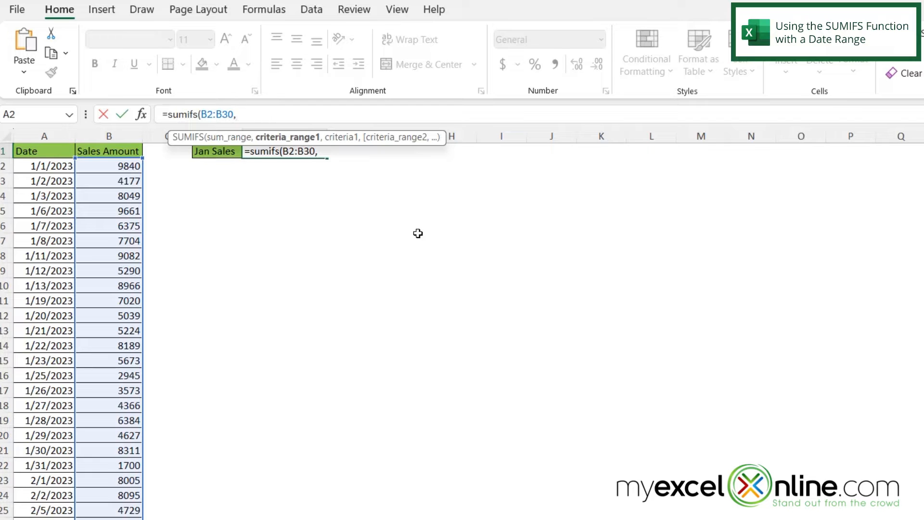
mouse_move(21, 165)
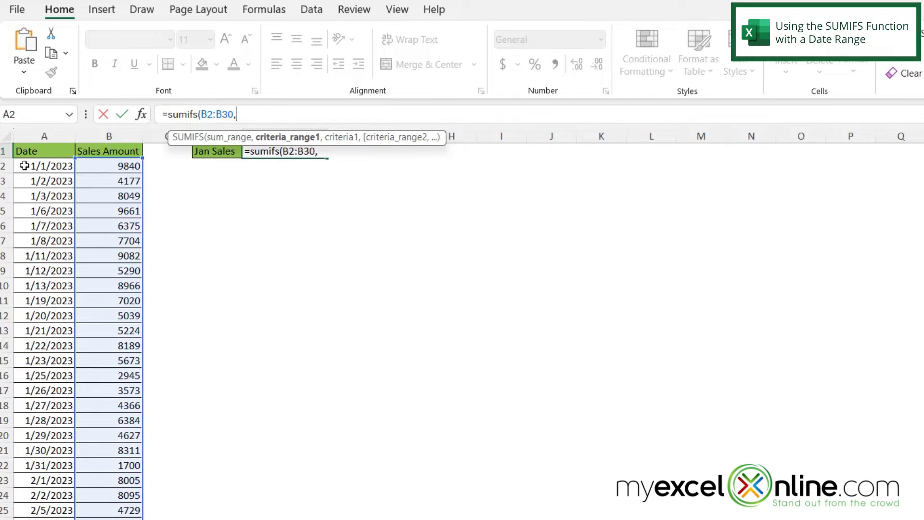
Add Date A2:A30 as criteria range with criterion ">="&"1/1/23" and close the formula.
left_click(43, 166)
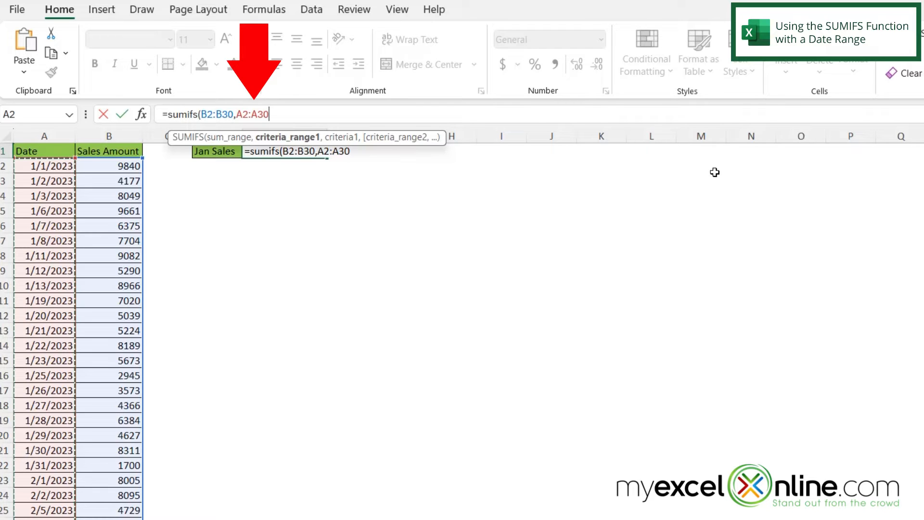
type(",")
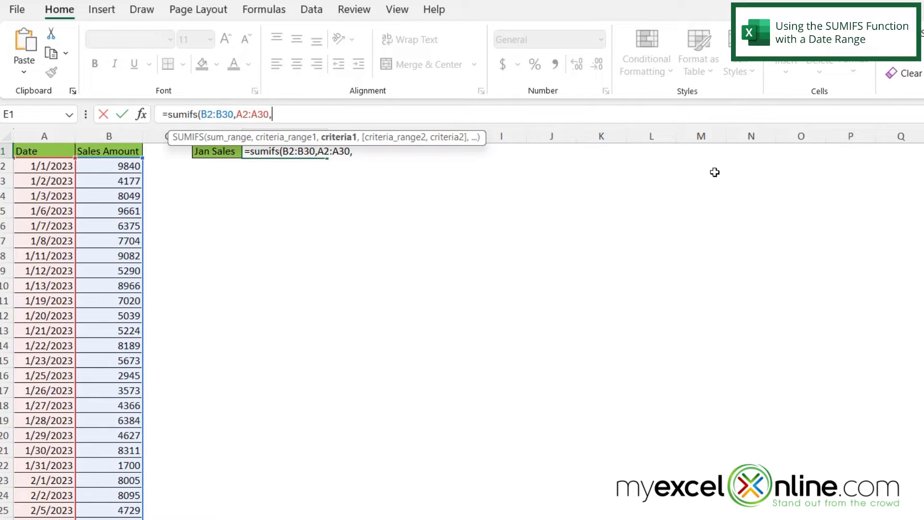
type("\"")
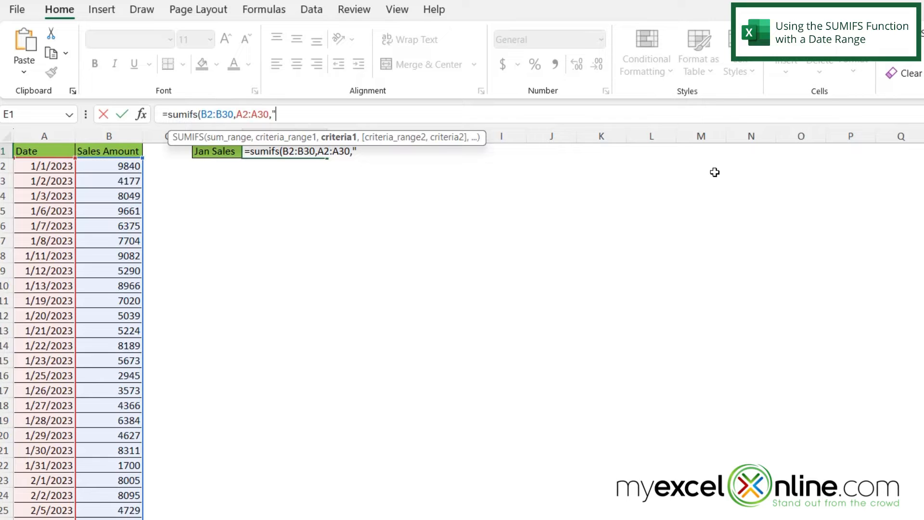
type(">")
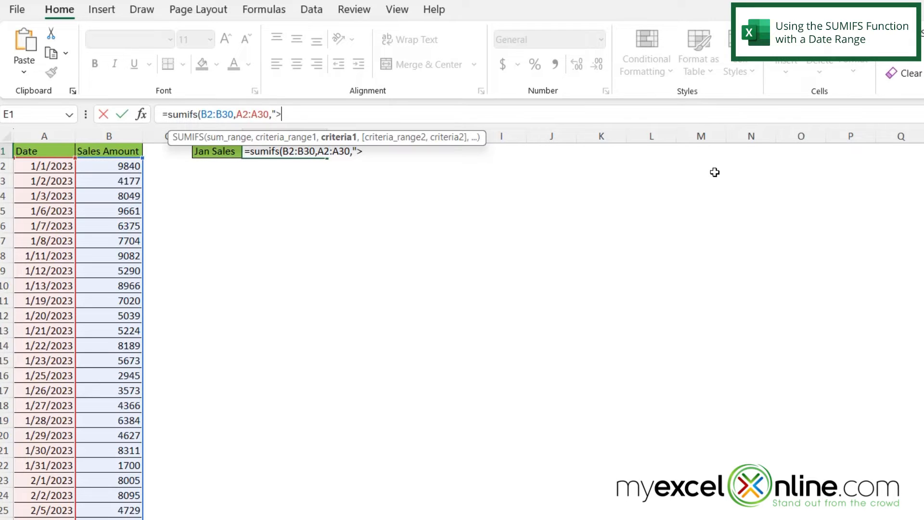
type("=")
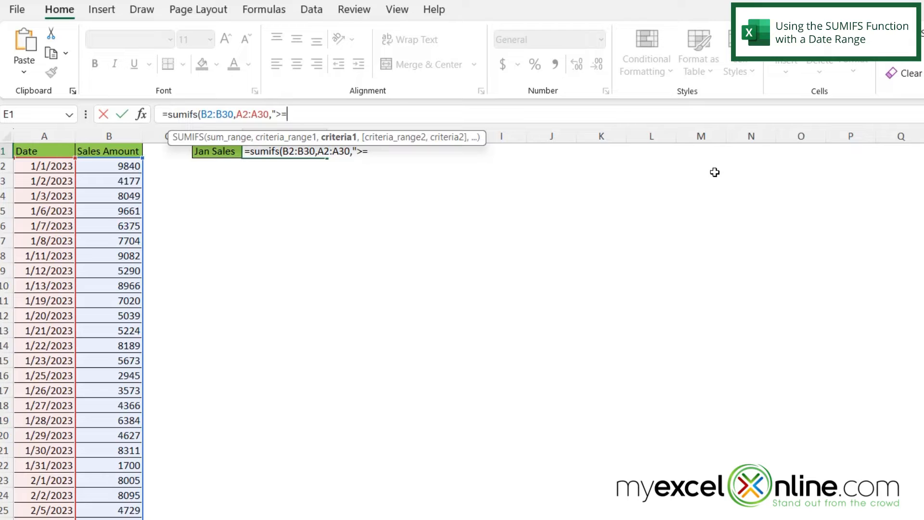
type("\"")
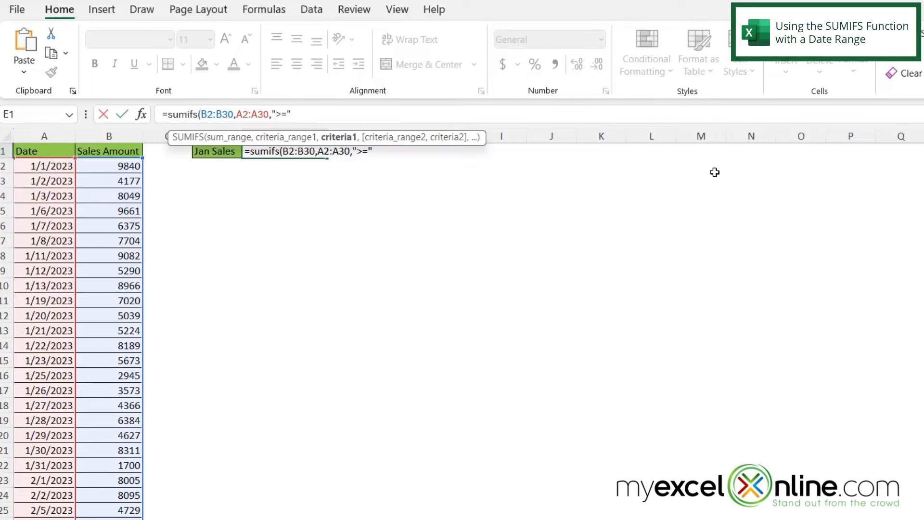
type("&")
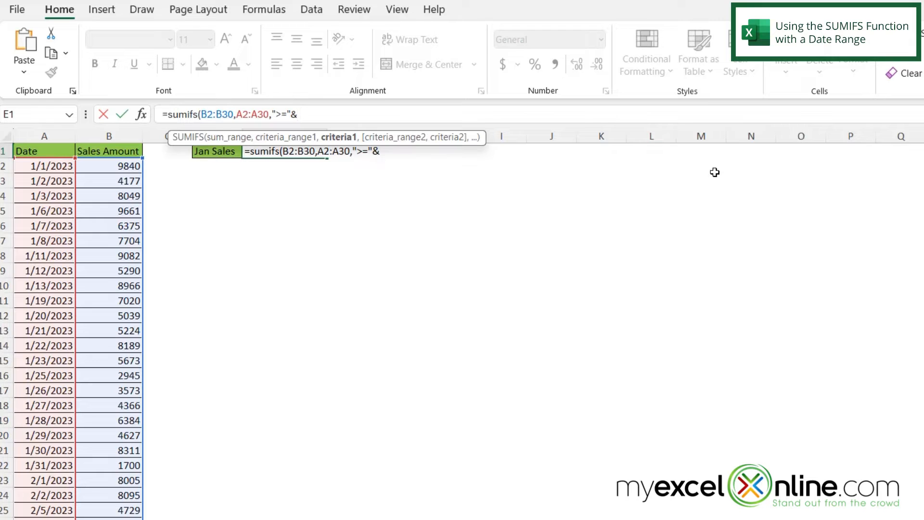
type("\"")
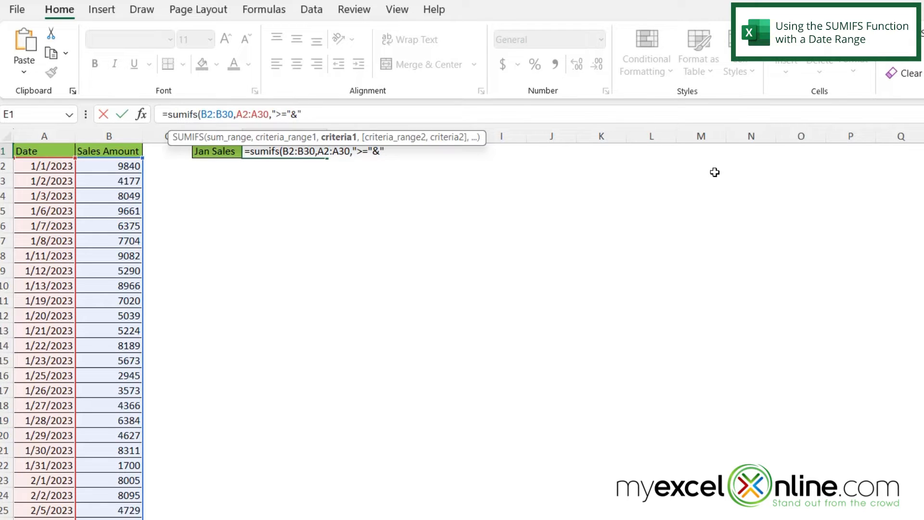
type("1")
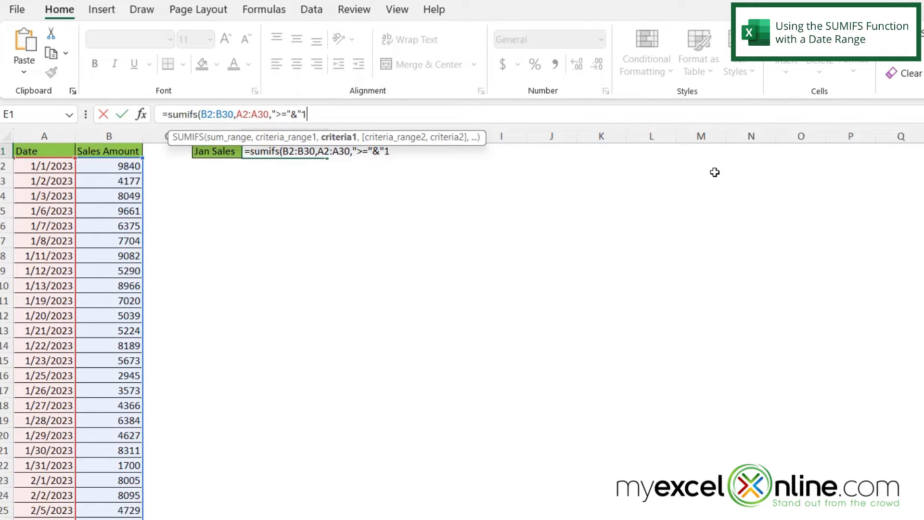
type("/1/23")
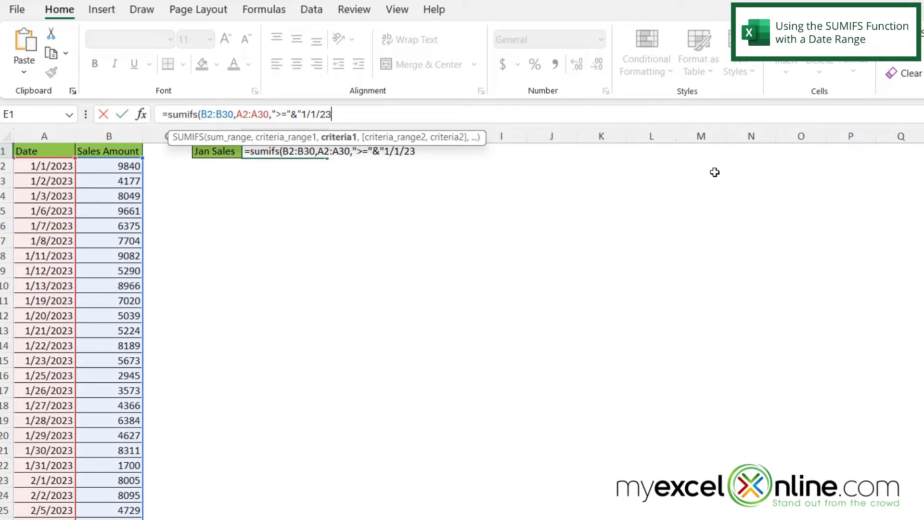
type("\"")
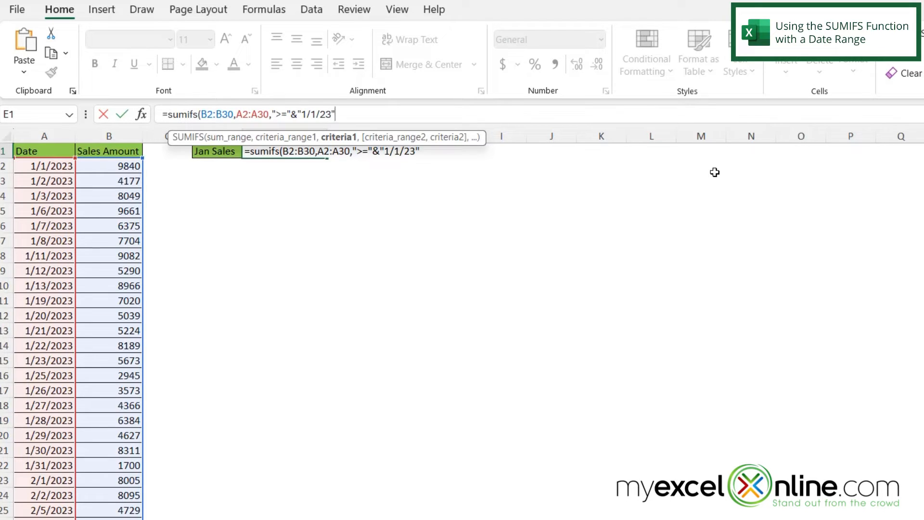
type(")")
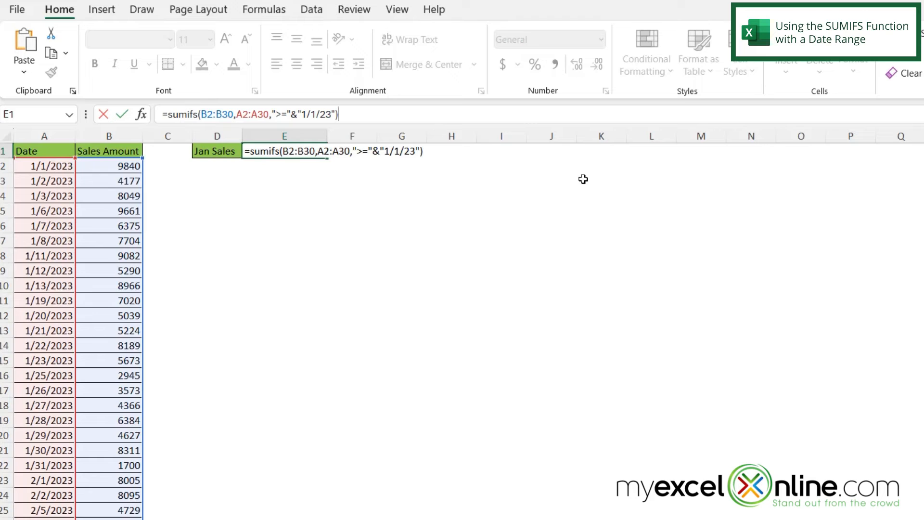
Commit the formula giving 182746, check it against the B2:B30 status bar sum, and return to E1.
key("Enter")
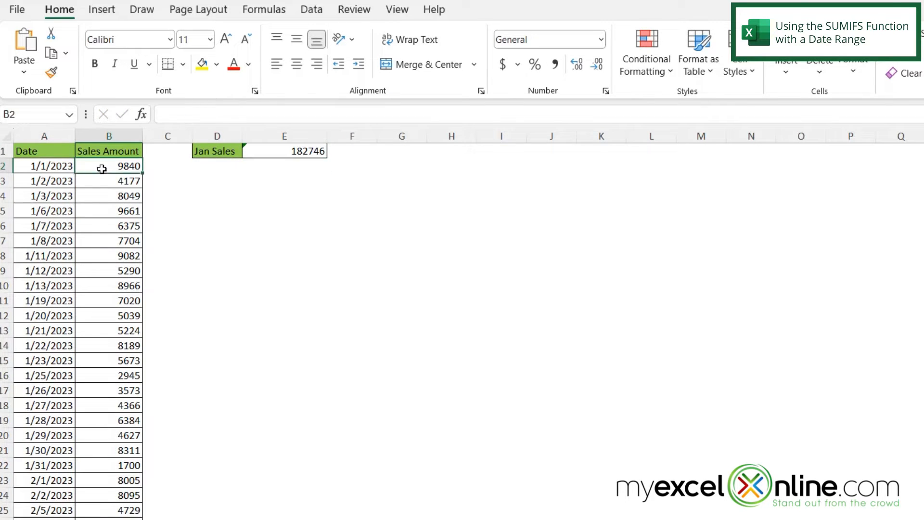
left_click_drag(109, 166, 109, 513)
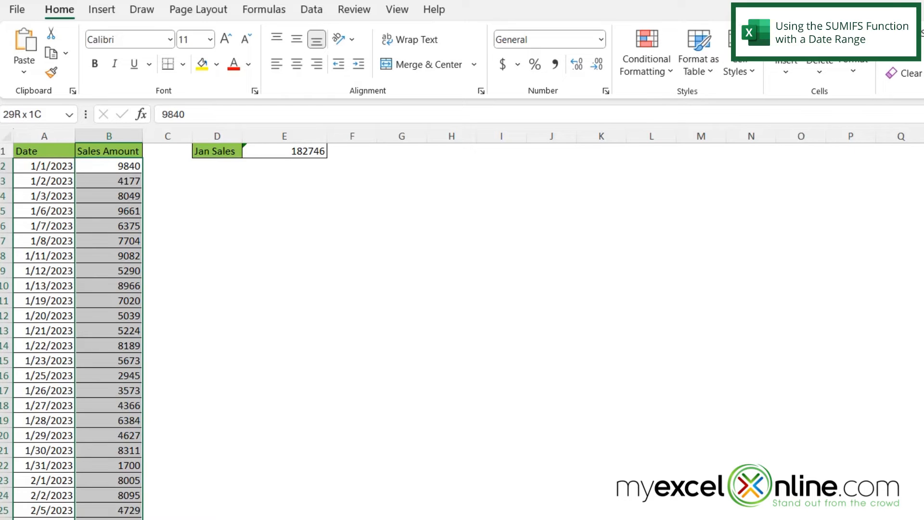
left_click(108, 166)
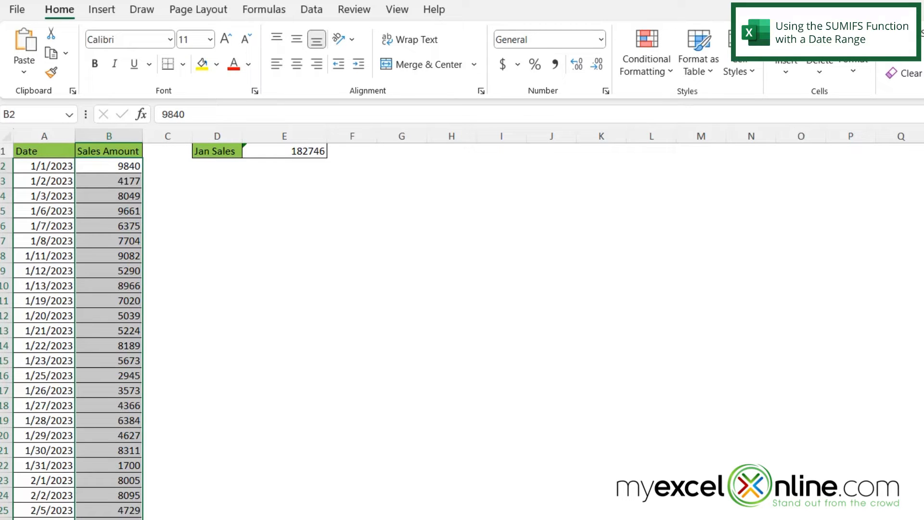
mouse_move(91, 504)
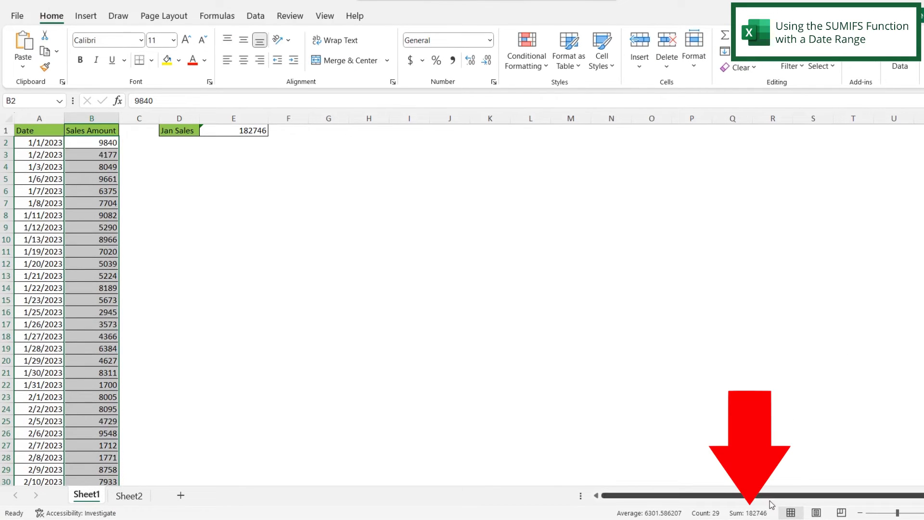
mouse_move(786, 509)
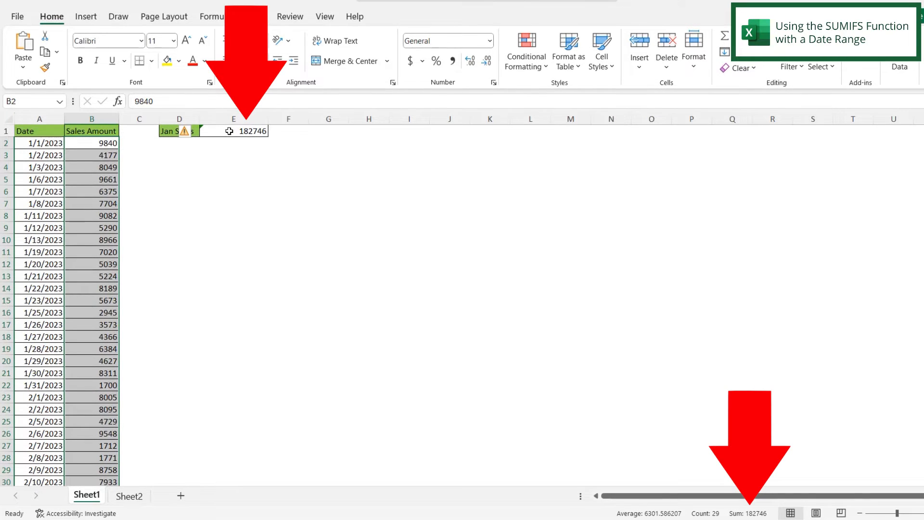
left_click(233, 131)
type("=SUMIFS(B2:B30,A2:A30,\">=\"&\"1/1/23")
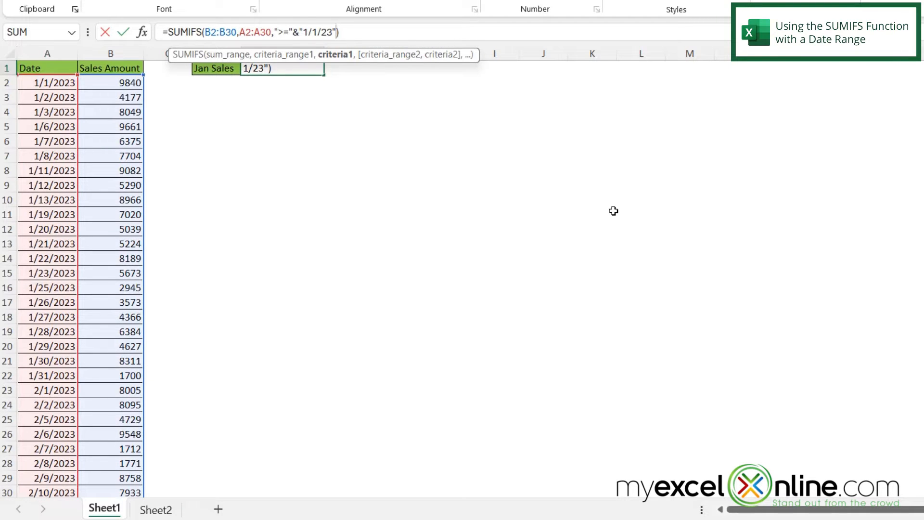
Add dates A2:A30 as the second criteria range in the Jan Sales formula.
type(",")
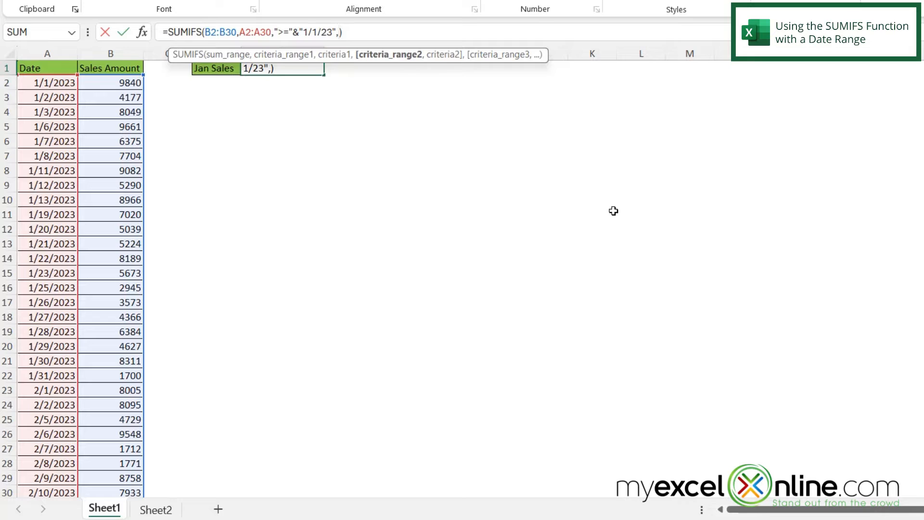
left_click(33, 82)
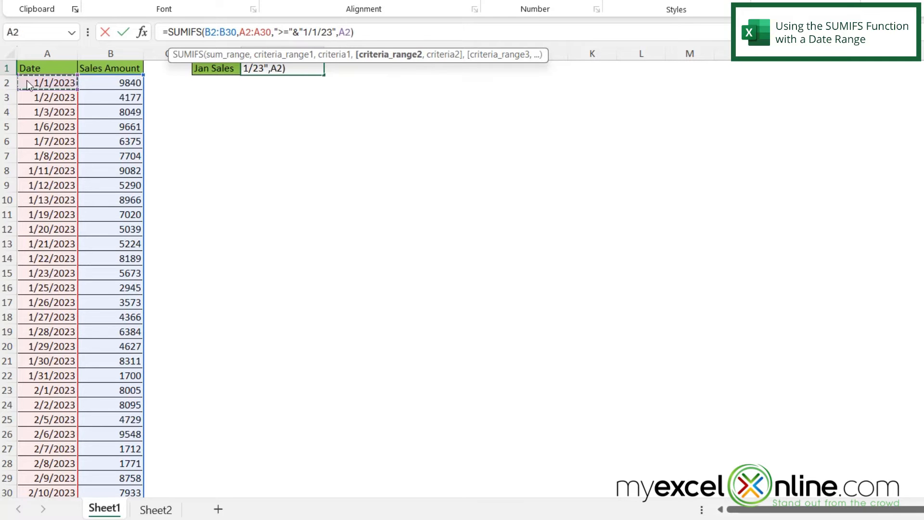
left_click_drag(47, 83, 47, 346)
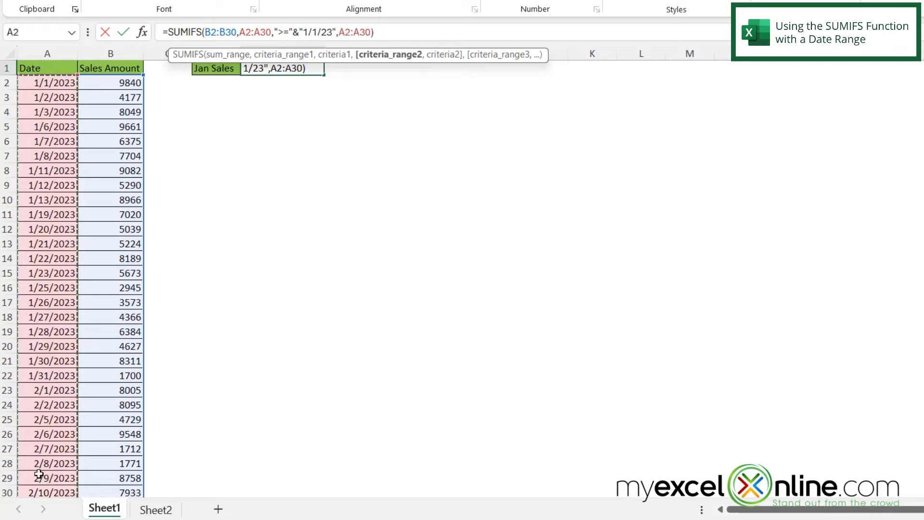
type(",")
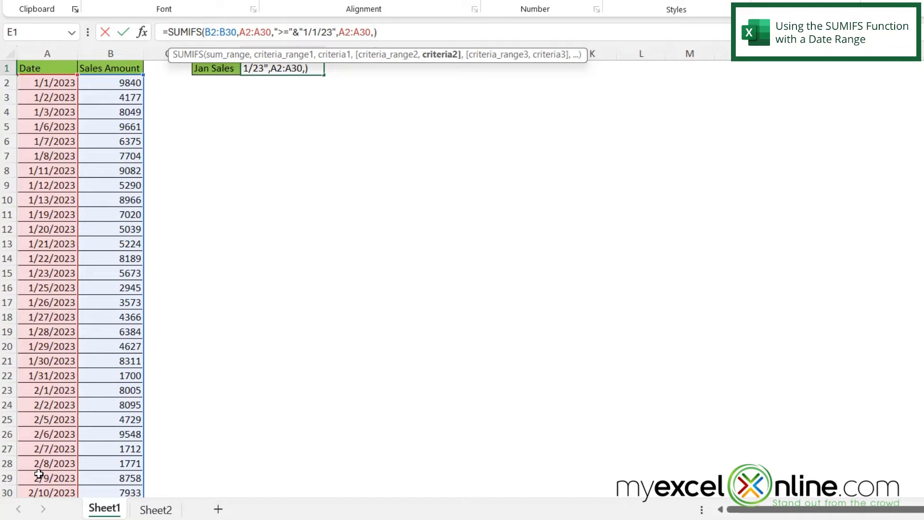
Enter the upper-bound criterion "<="&"1/31/23" for the second criteria pair.
type("\"<=\"")
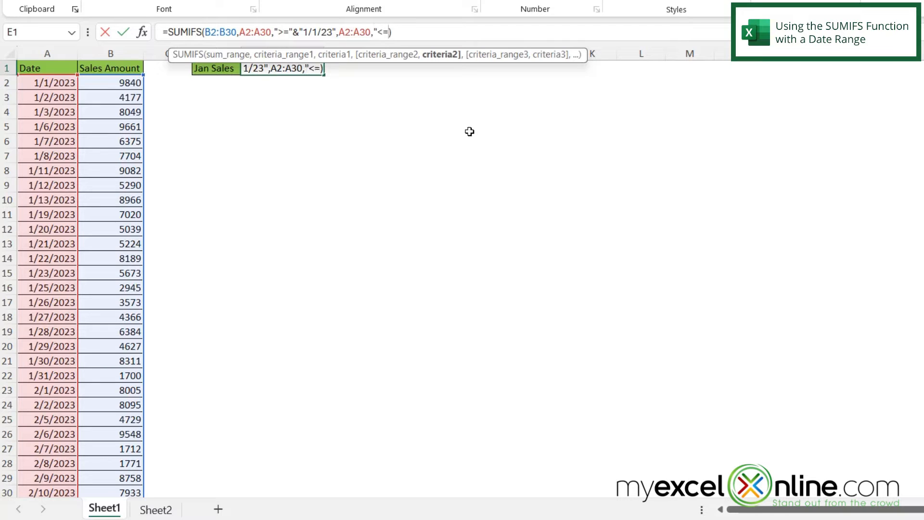
key("Backspace")
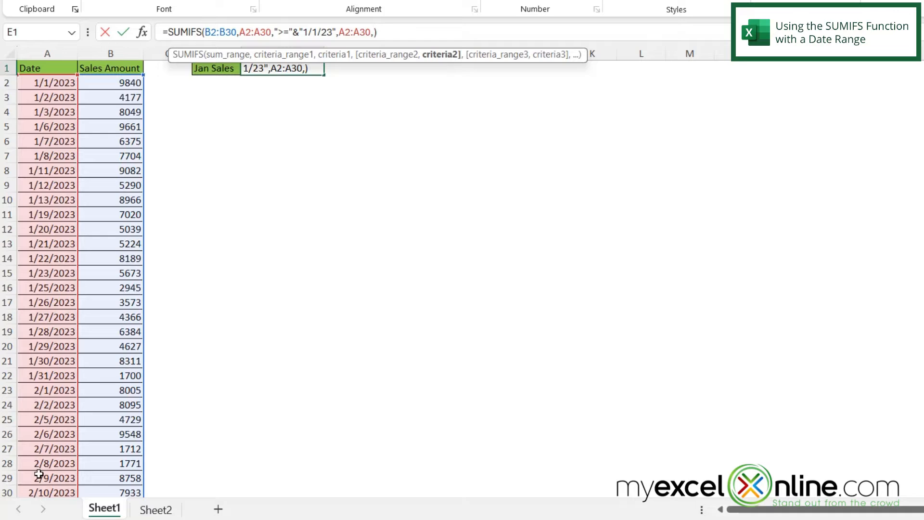
type("\"<=")
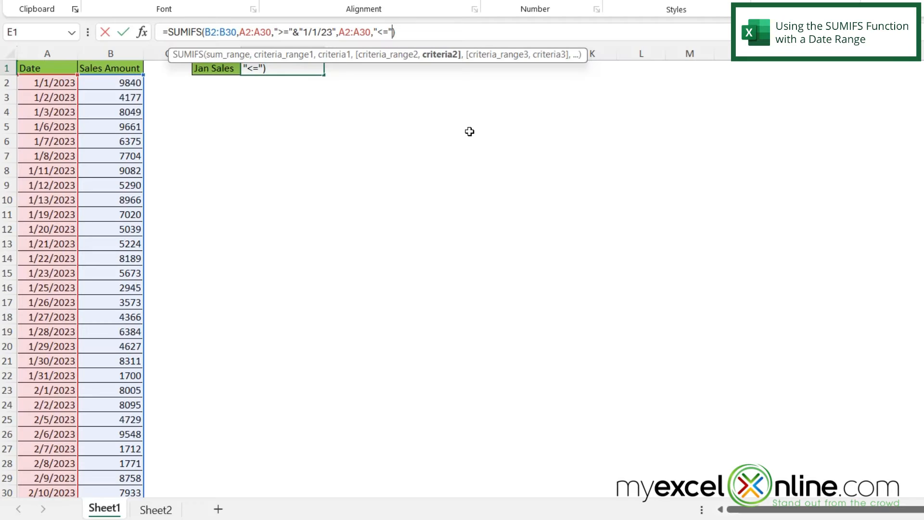
type("&")
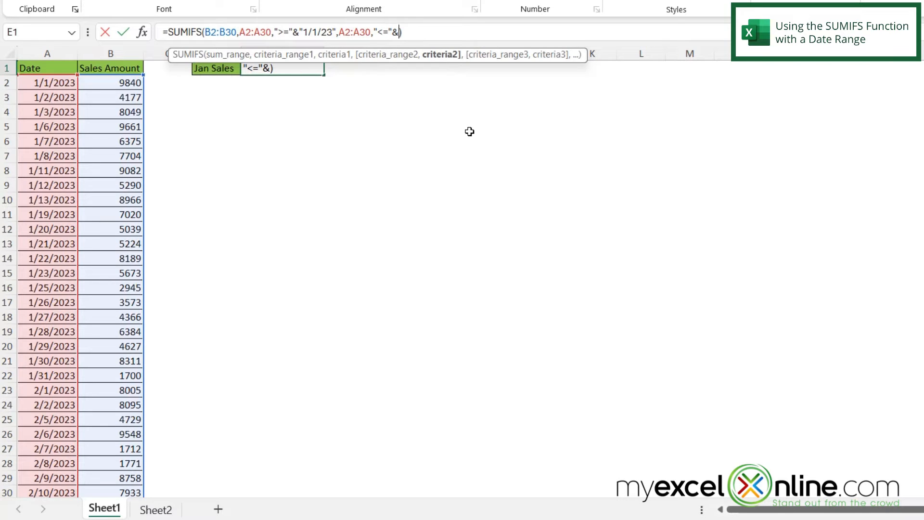
type("\"")
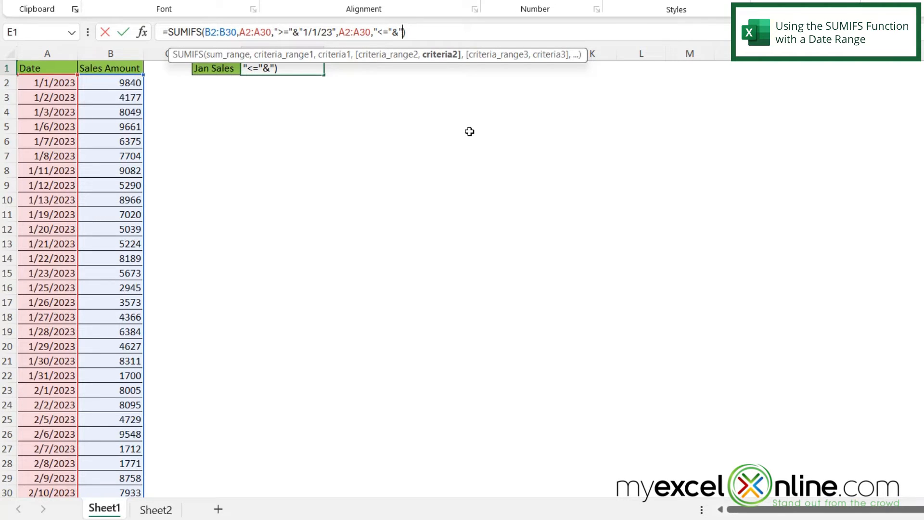
type("1/31/32")
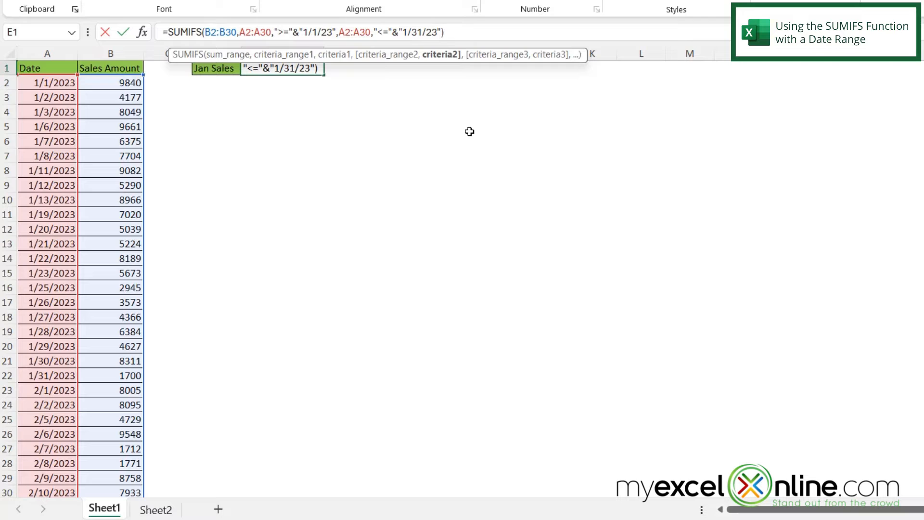
Commit the formula giving 132195 and check it against January's amounts B2:B22.
key("Enter")
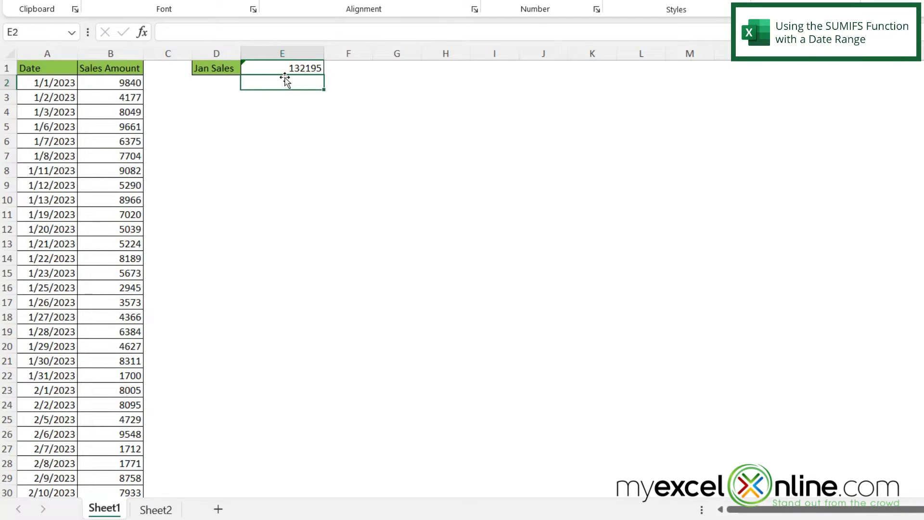
mouse_move(341, 83)
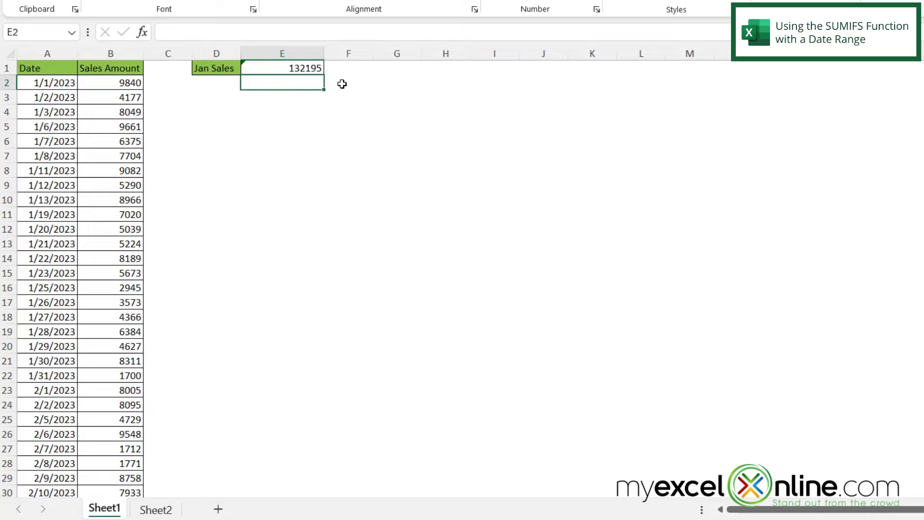
mouse_move(101, 92)
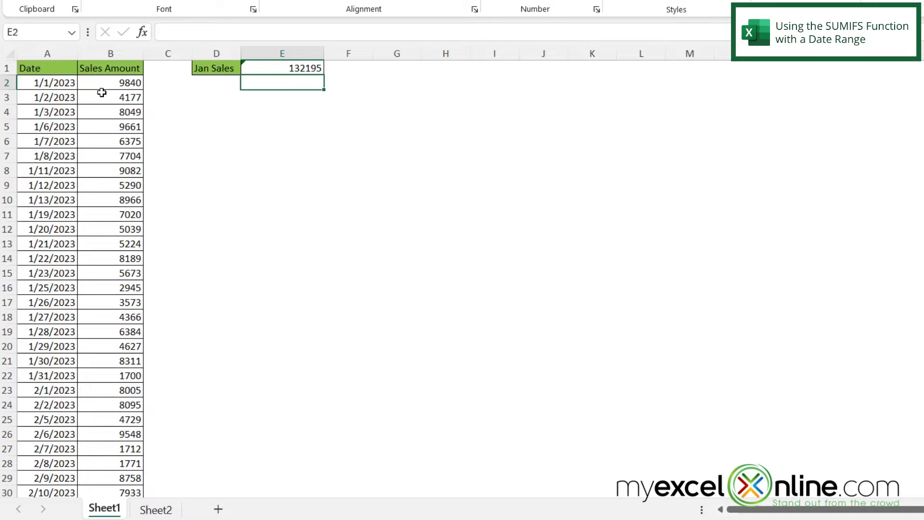
left_click_drag(110, 83, 110, 258)
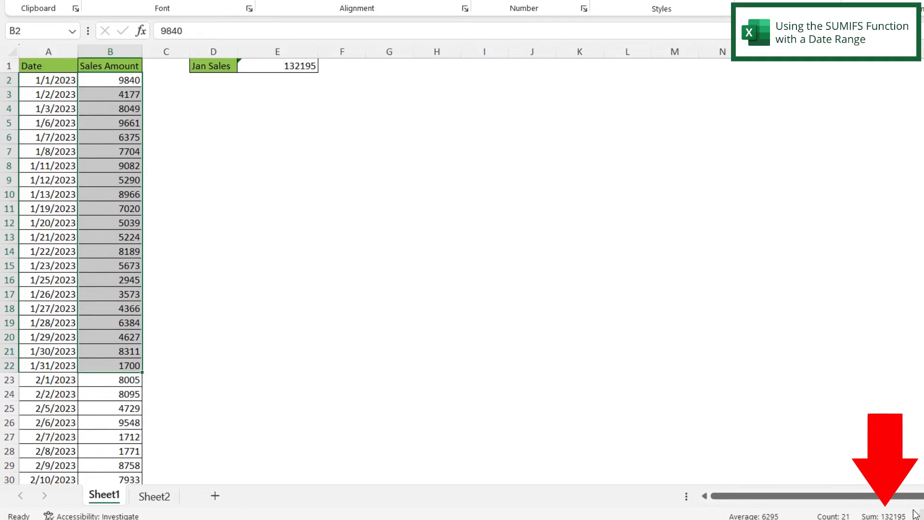
mouse_move(911, 501)
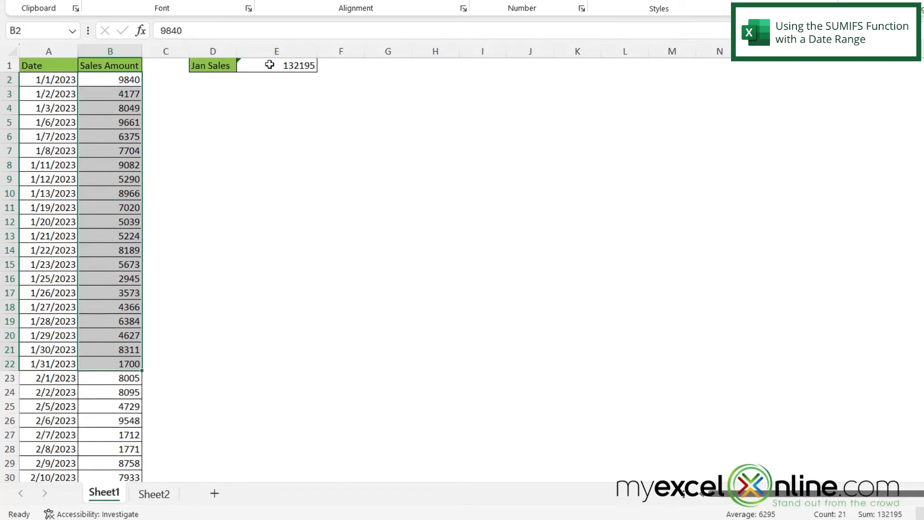
Change the E1 dates to 2/1/23–2/28/23, giving 50551, and check against February's amounts B23:B30.
left_click(276, 66)
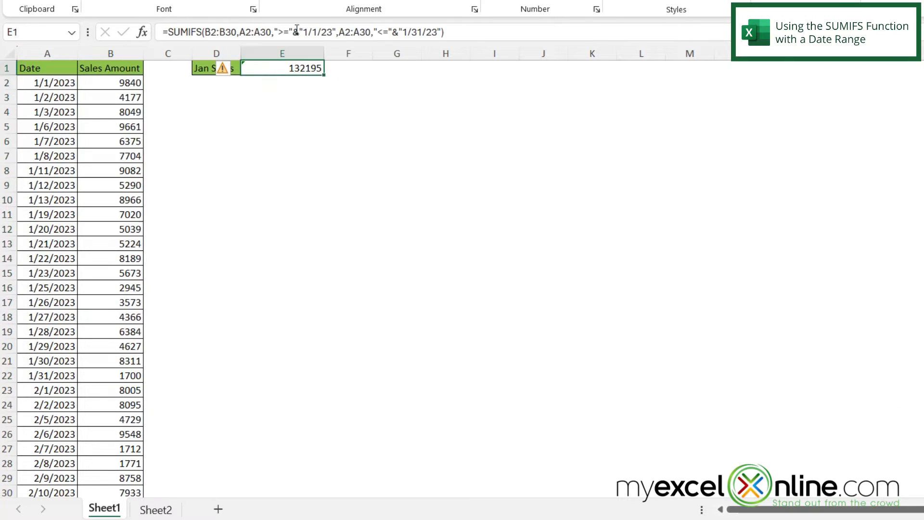
double_click(282, 67)
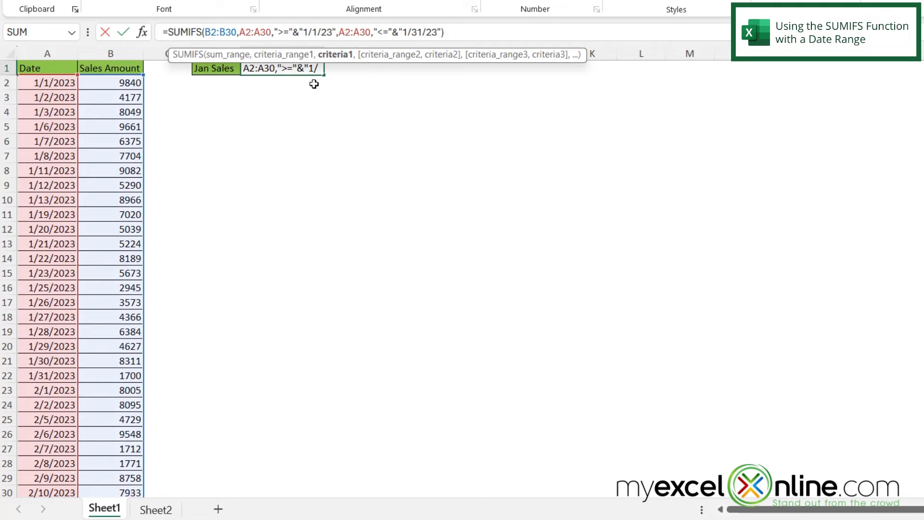
type("2")
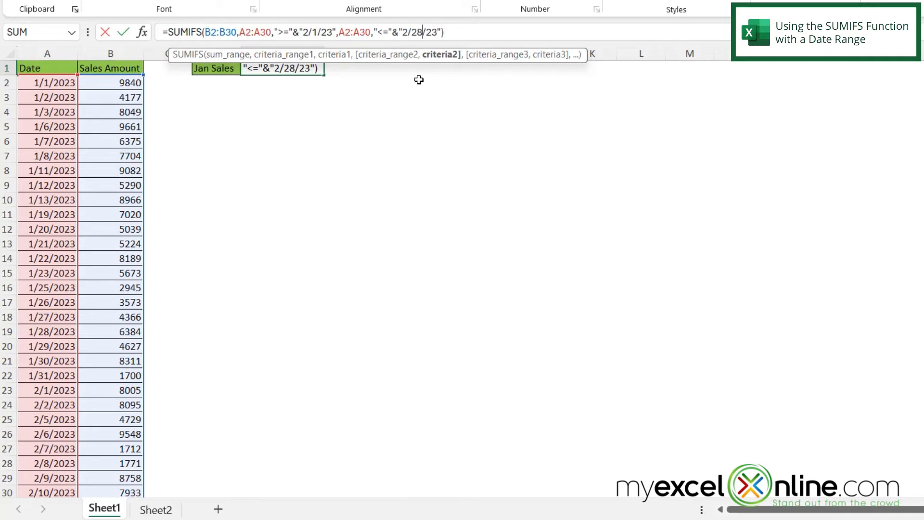
key("Enter")
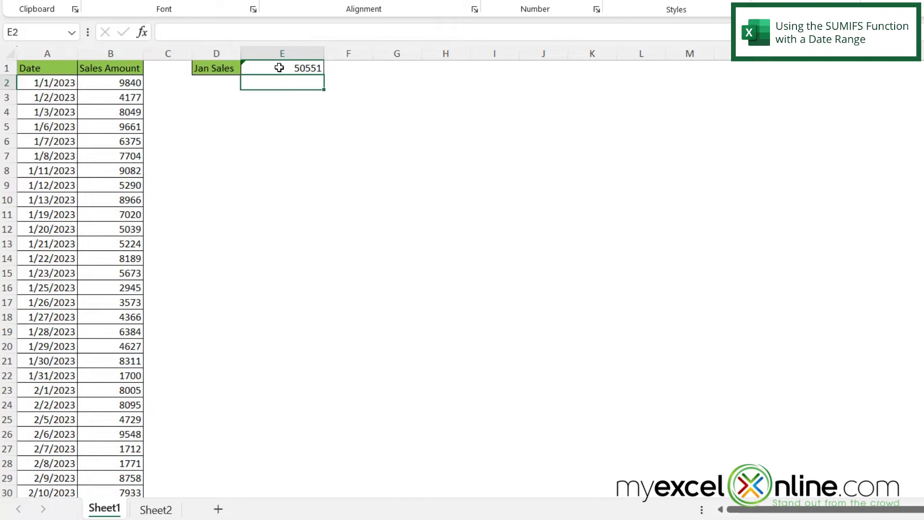
left_click_drag(110, 390, 110, 405)
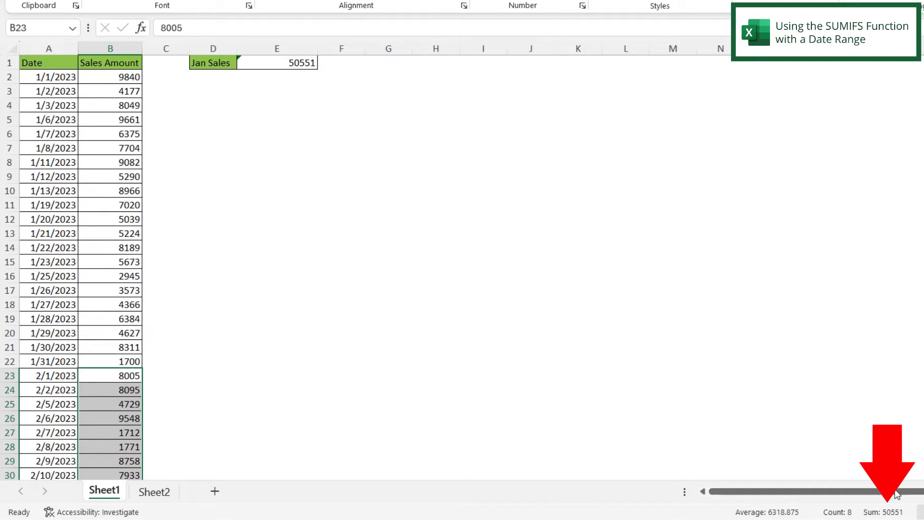
mouse_move(282, 149)
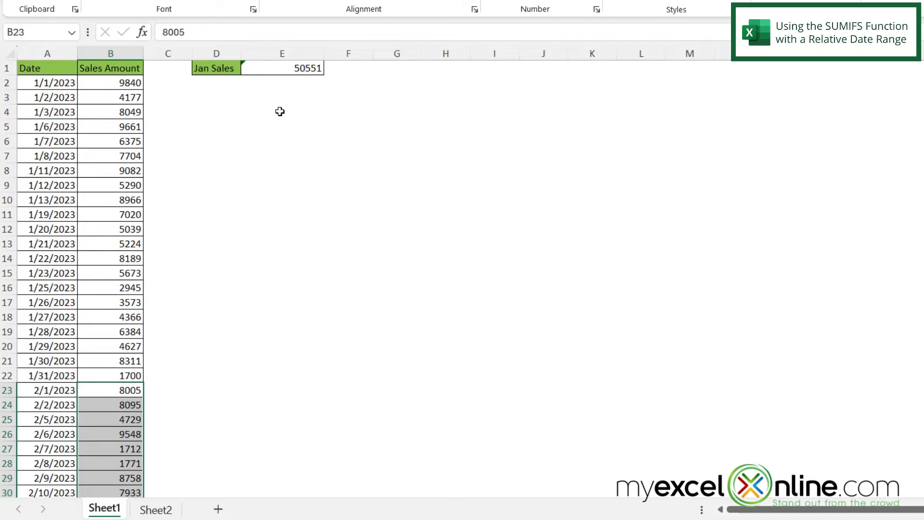
mouse_move(260, 75)
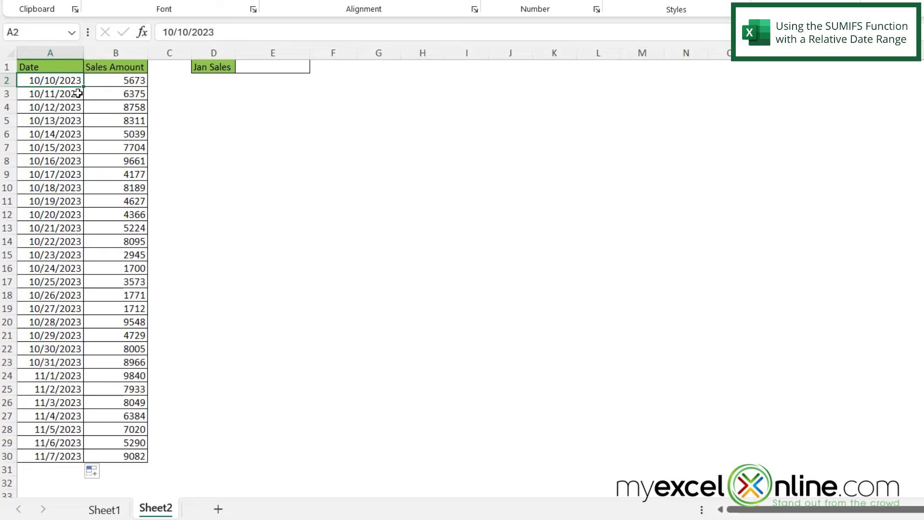
Select cell E1 on Sheet2 for the new formula.
left_click(273, 66)
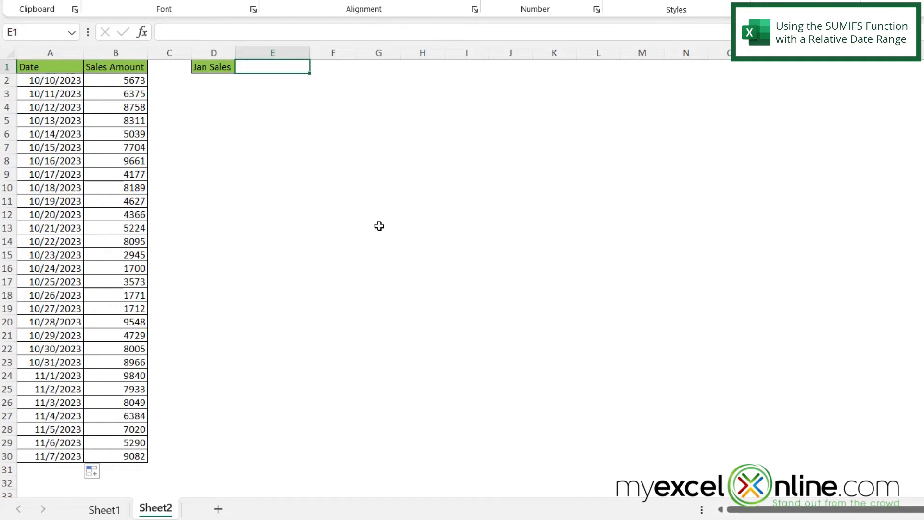
Start SUMIFS in E1 with B2:B30 as sum range and dates A2:A30 as criteria range.
type("=s")
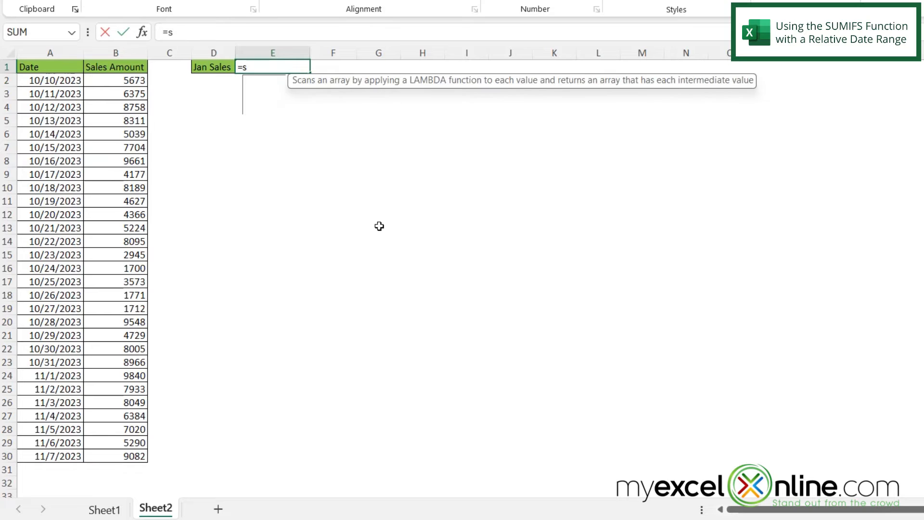
type("umifs")
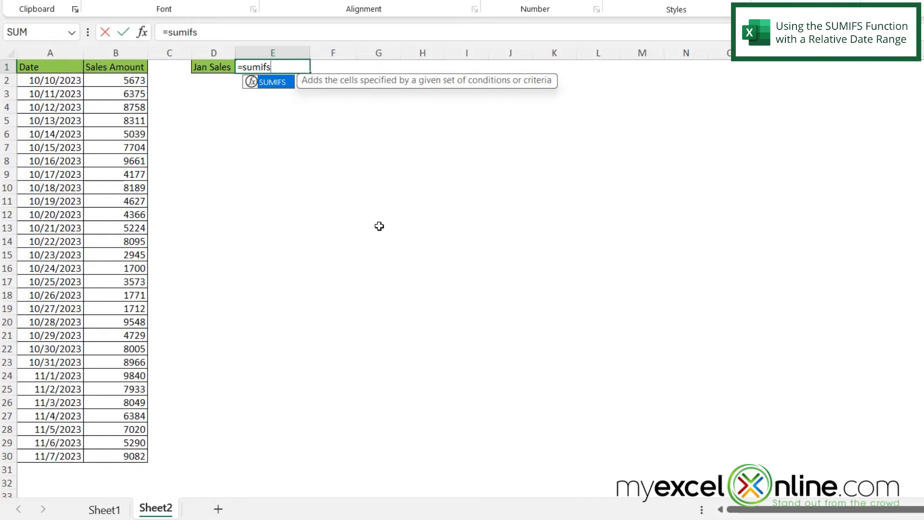
type("(")
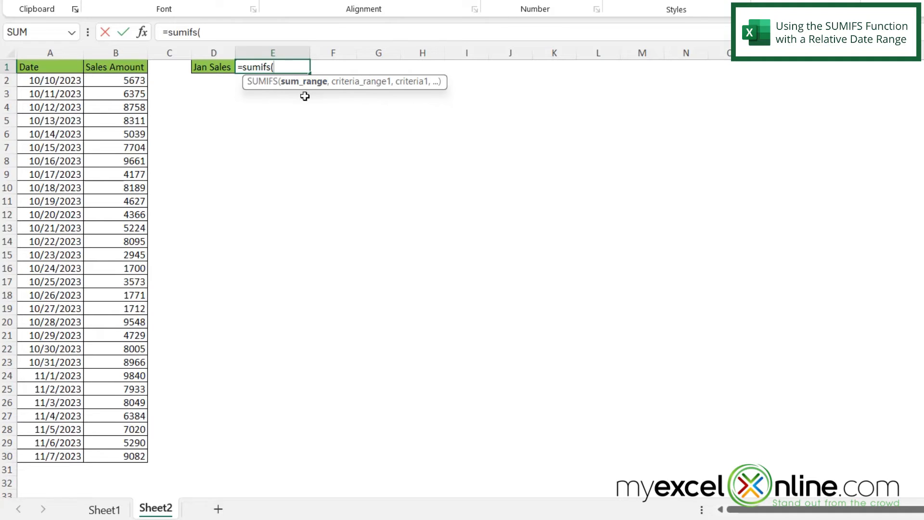
left_click_drag(116, 80, 116, 93)
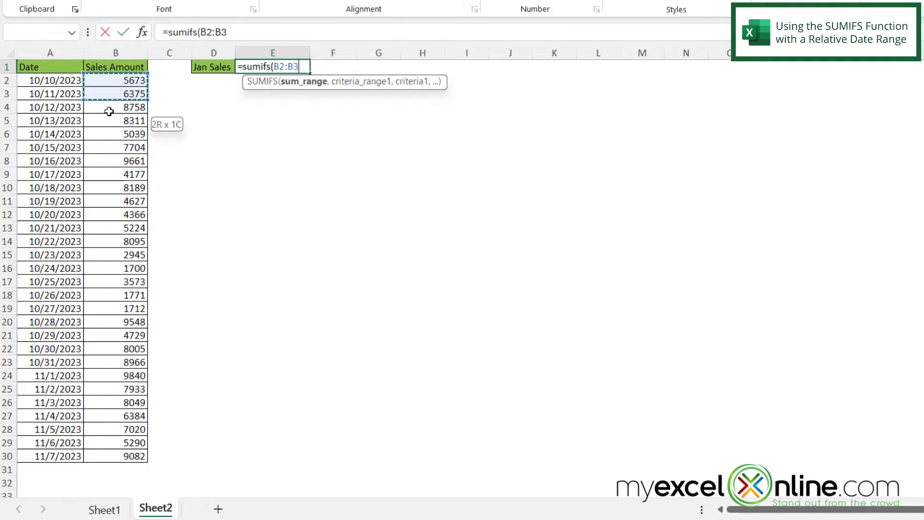
left_click_drag(115, 93, 116, 455)
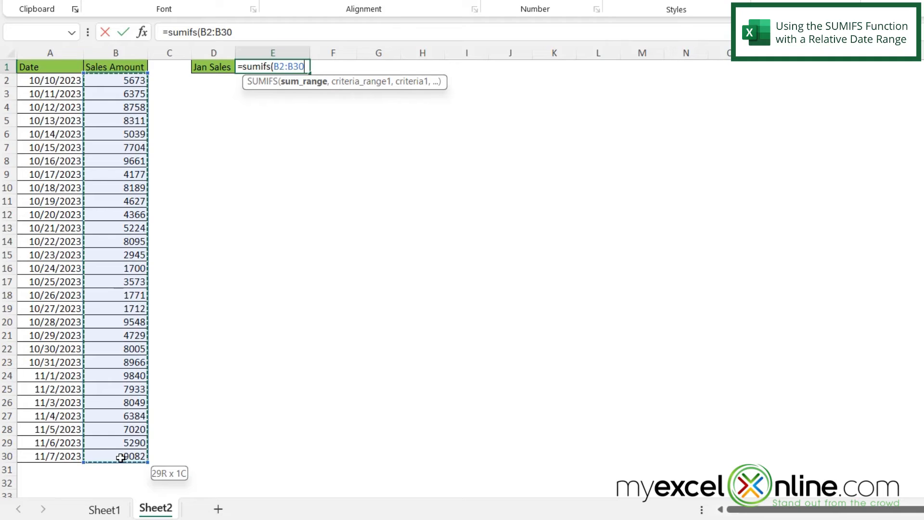
type(",")
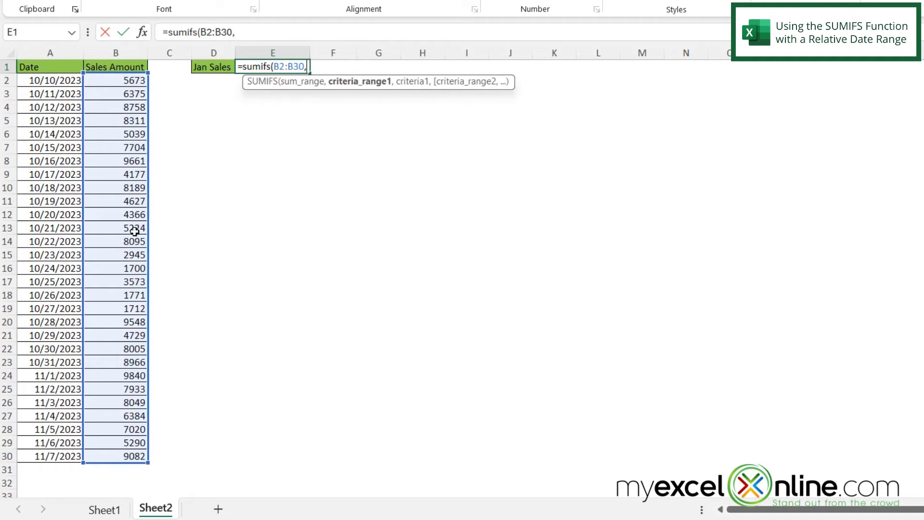
mouse_move(19, 81)
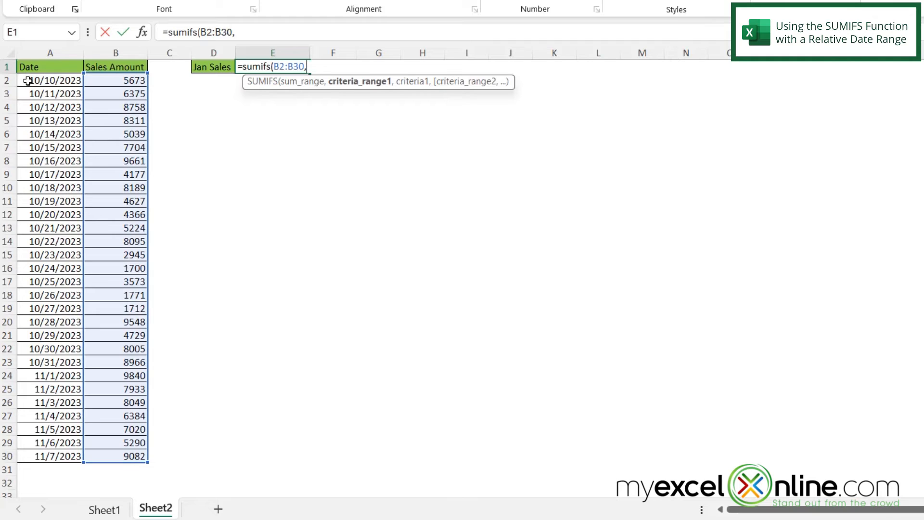
left_click_drag(50, 80, 49, 269)
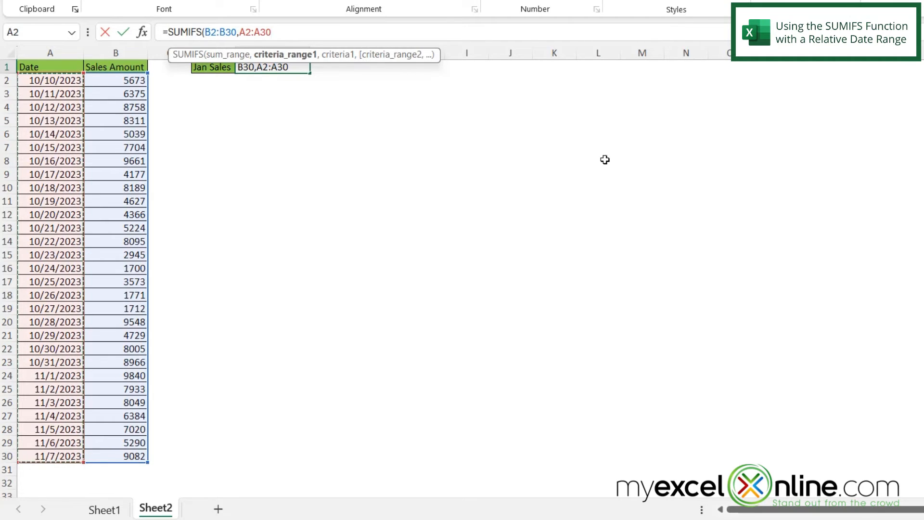
type(",")
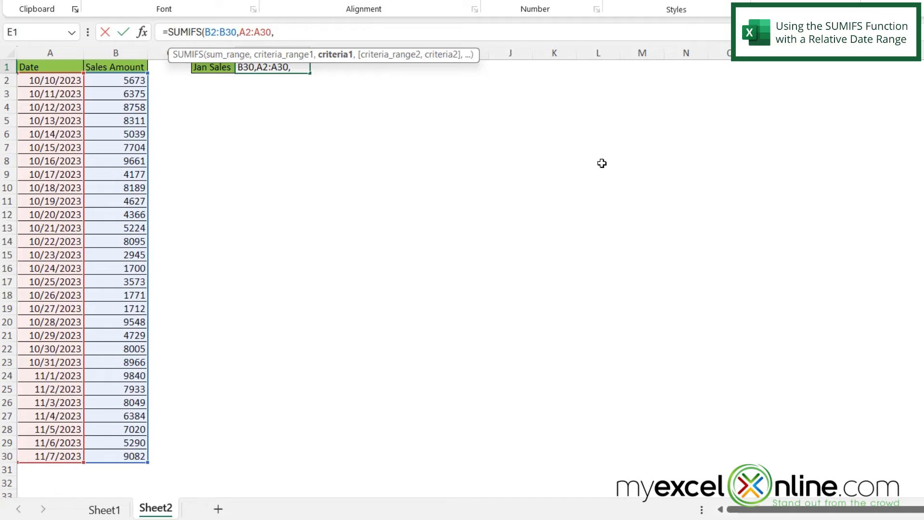
Finish with criterion ">"&TODAY()-7 and commit the formula, returning 43758.
type("\">")
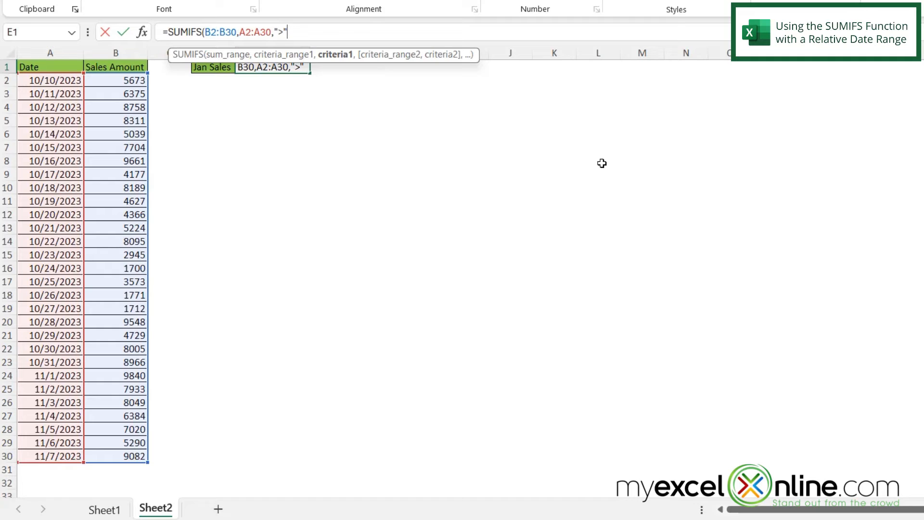
type("&")
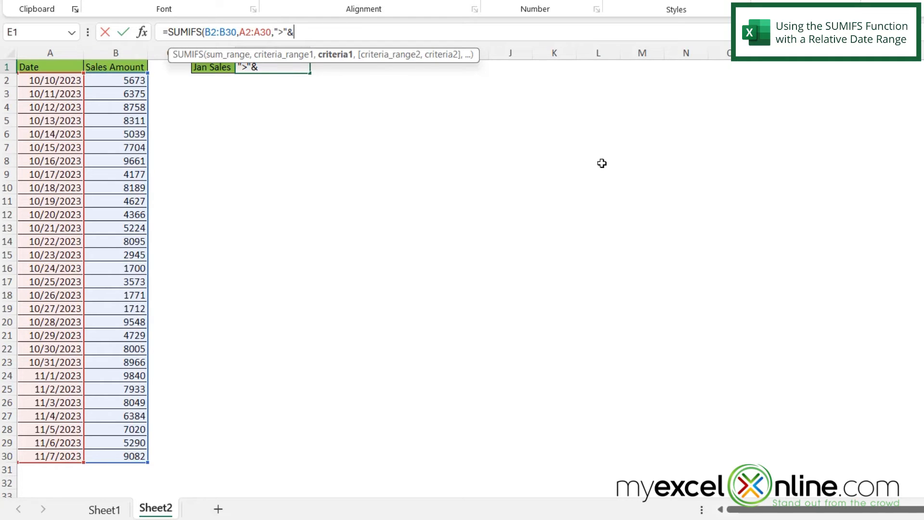
type("today")
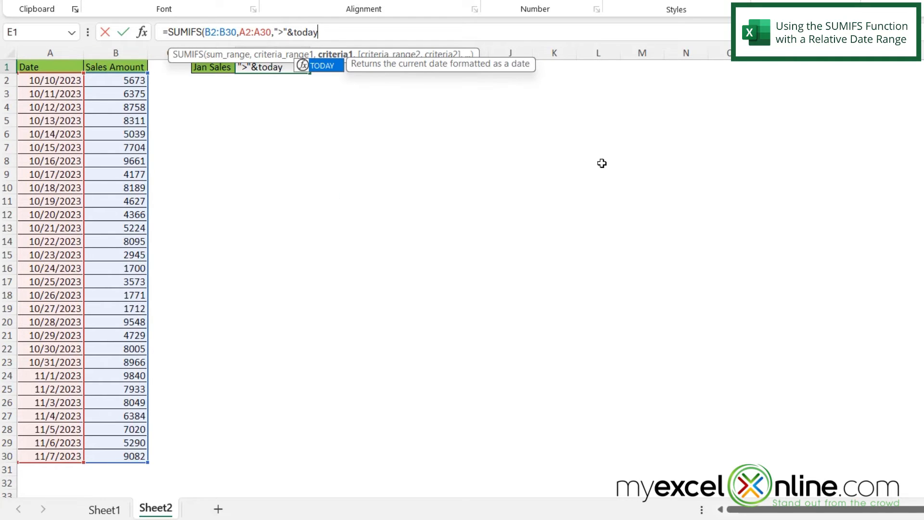
type("()")
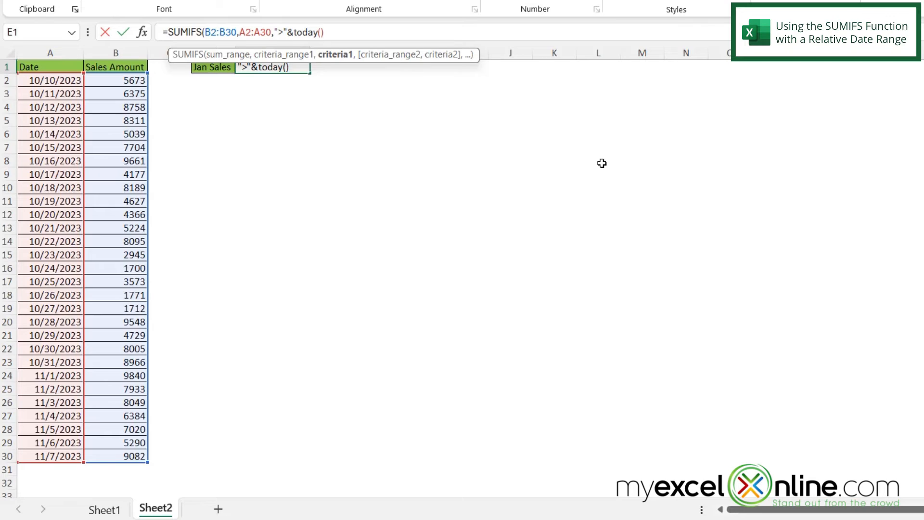
type("-7)")
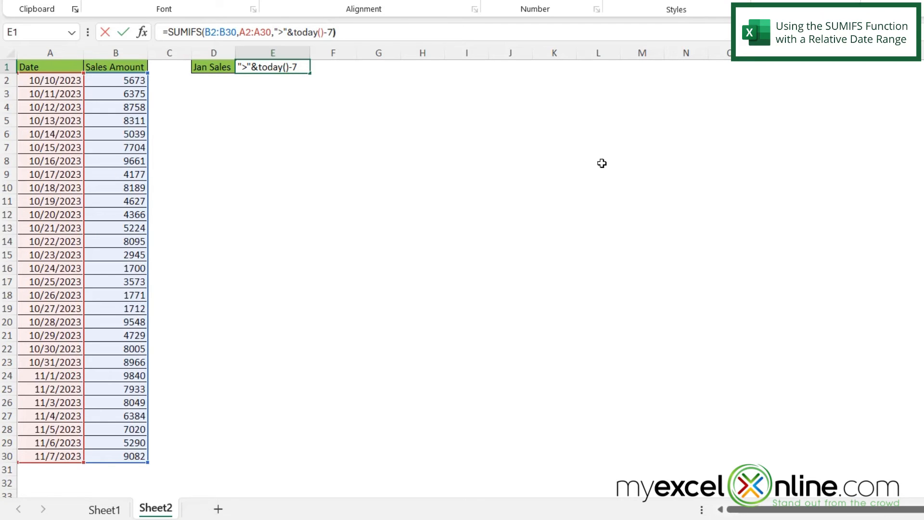
key("Enter")
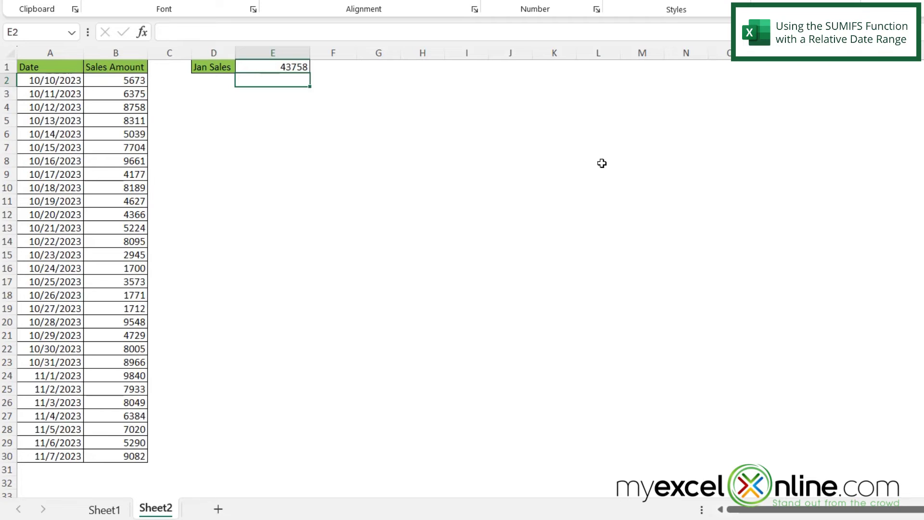
Select the recent sales amounts from B25 to check their sum of 43758.
left_click(116, 389)
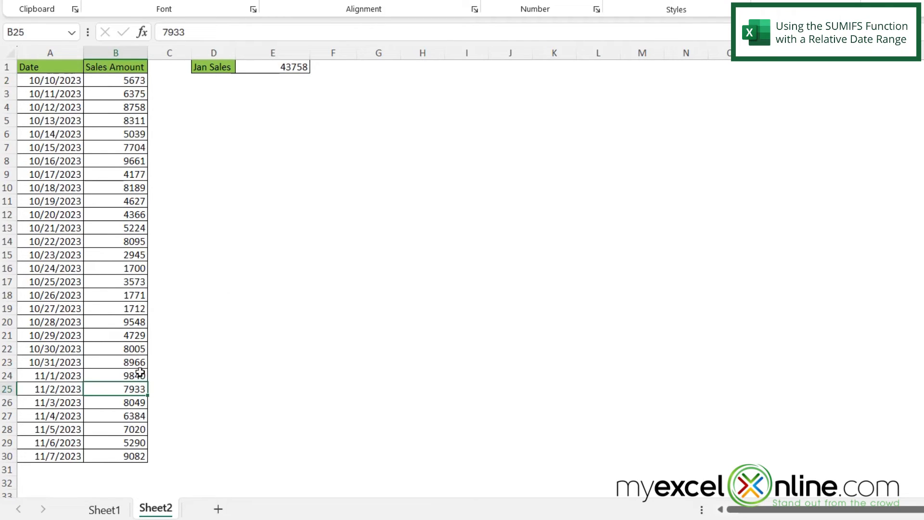
mouse_move(105, 389)
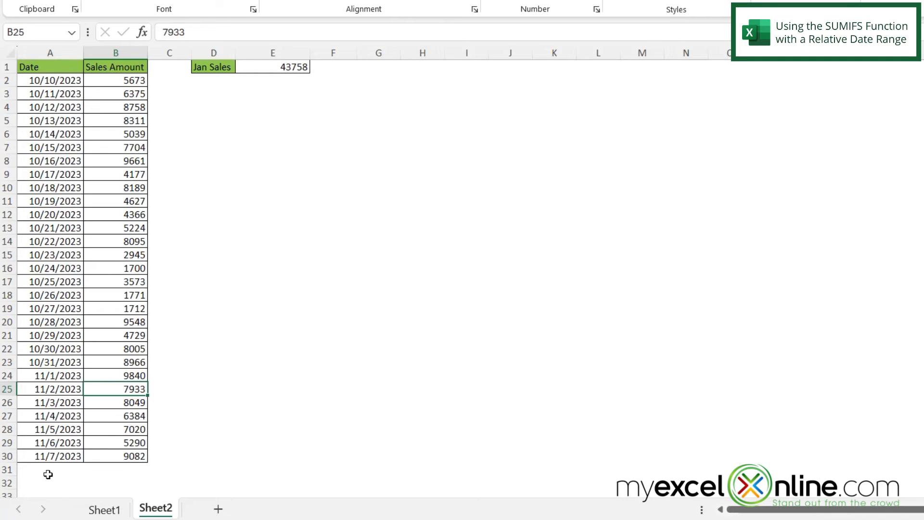
mouse_move(130, 403)
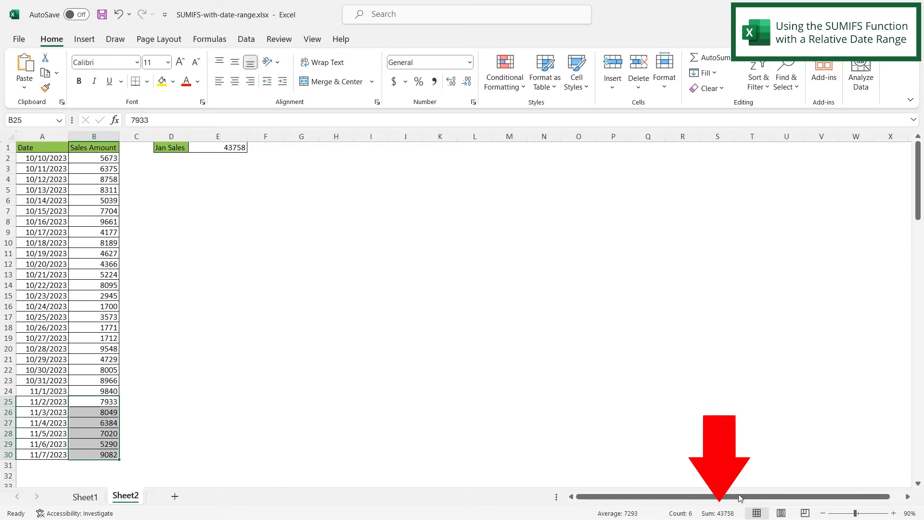
mouse_move(733, 480)
type("11/15")
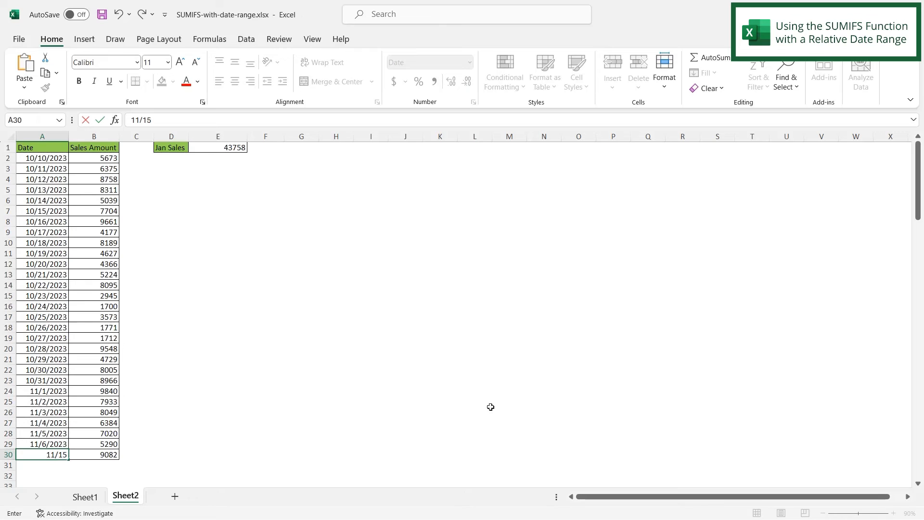
Confirm the new date 11/15/2023 in A30.
key("Enter")
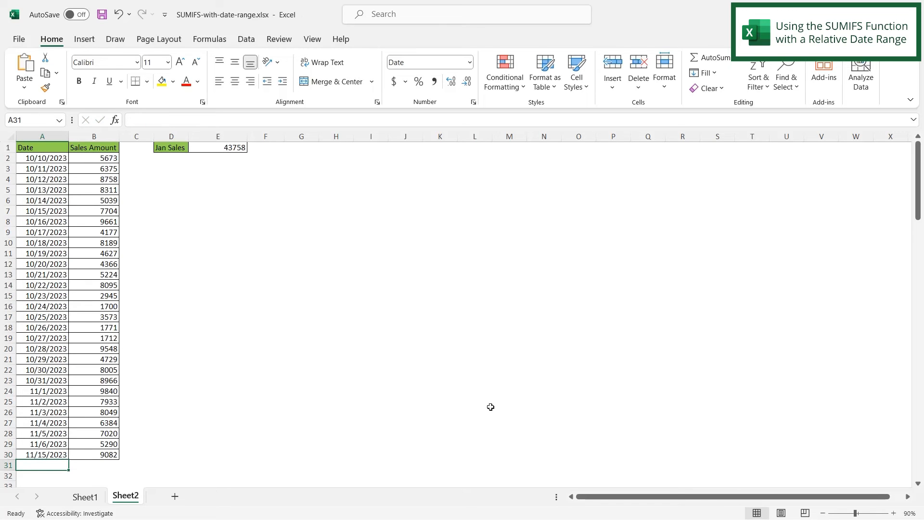
mouse_move(210, 149)
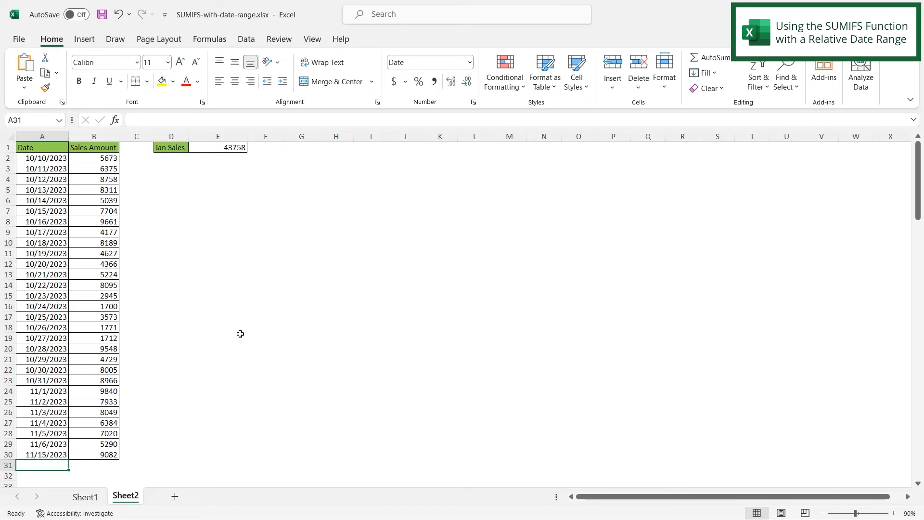
mouse_move(244, 354)
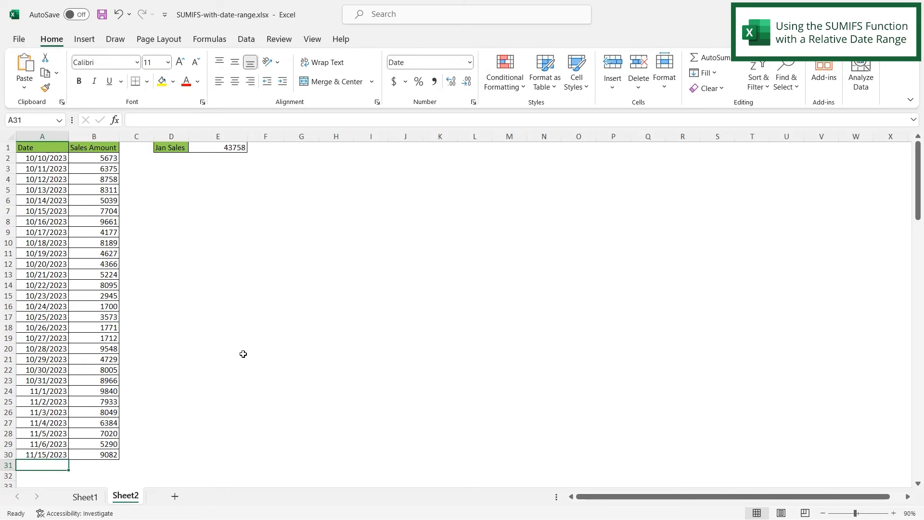
Reopen E1's SUMIFS and add the Date column A2:A30 as a second criteria range.
left_click(201, 148)
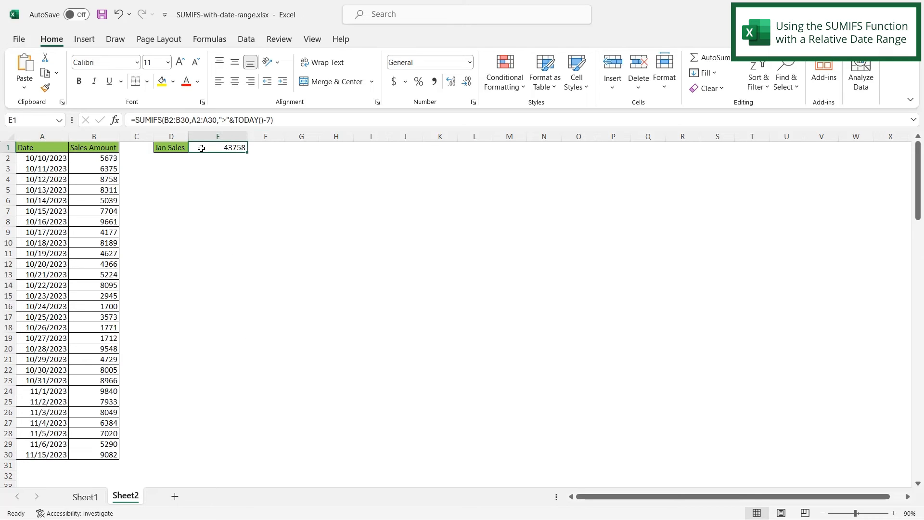
double_click(217, 147)
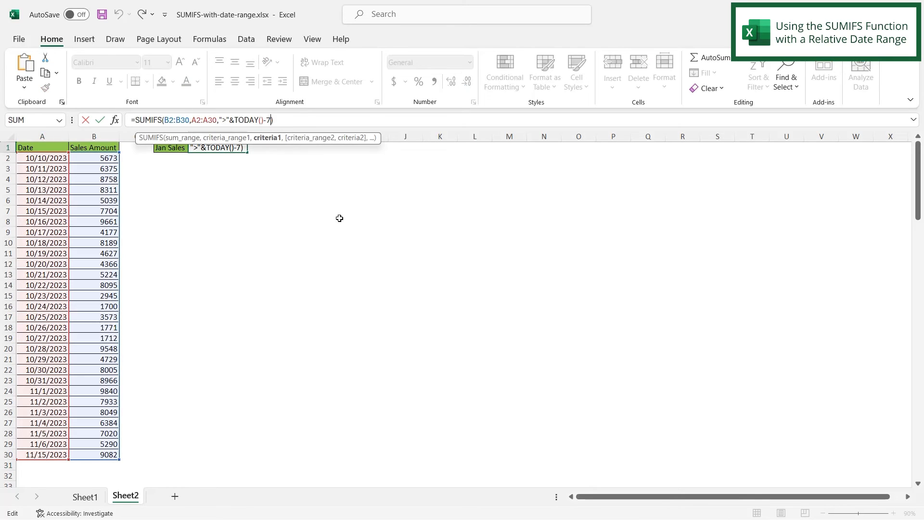
type(",")
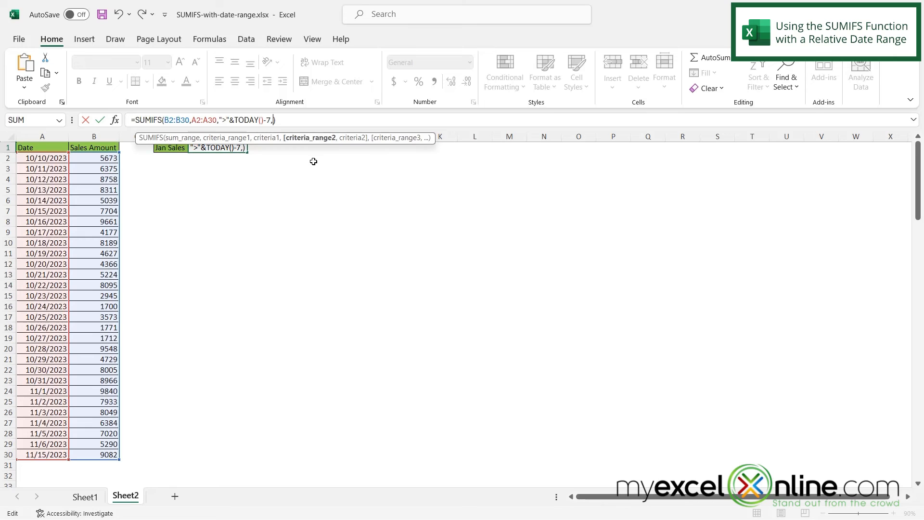
mouse_move(43, 171)
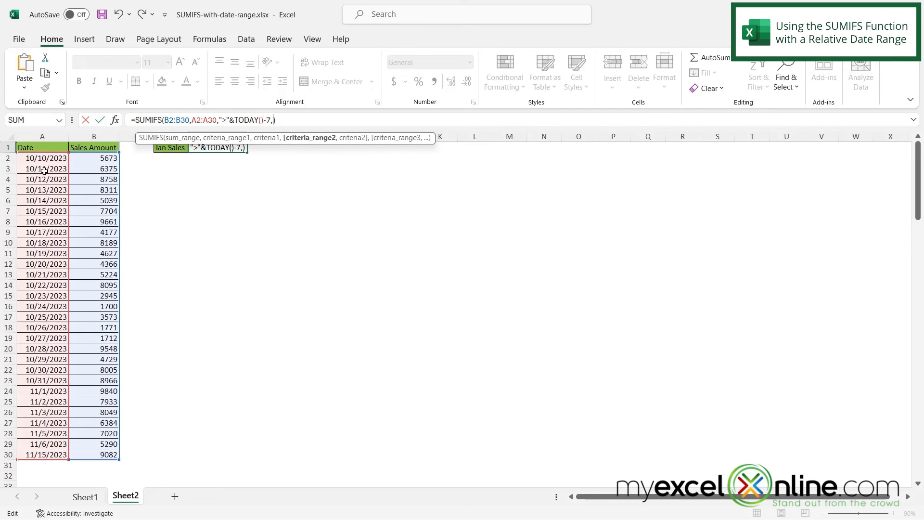
left_click_drag(41, 157, 41, 454)
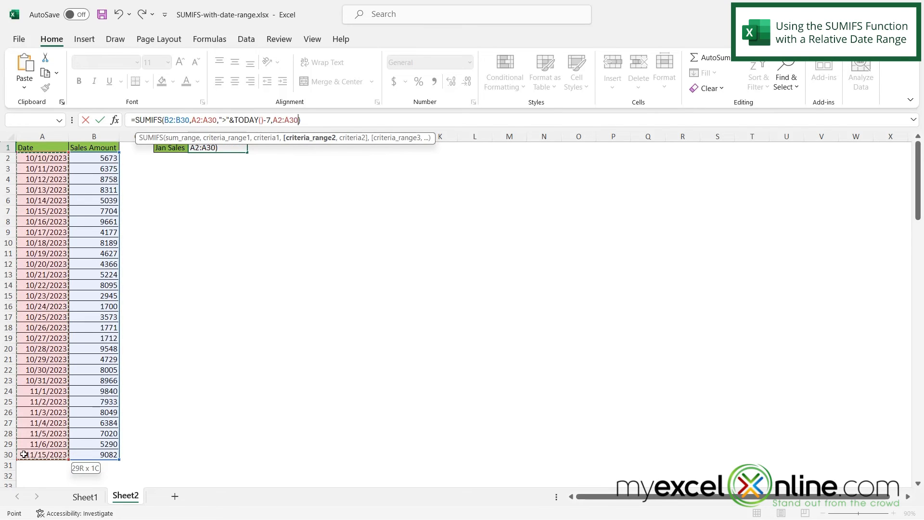
Add the criteria "<="&TODAY( so dates are capped at today.
type(",")
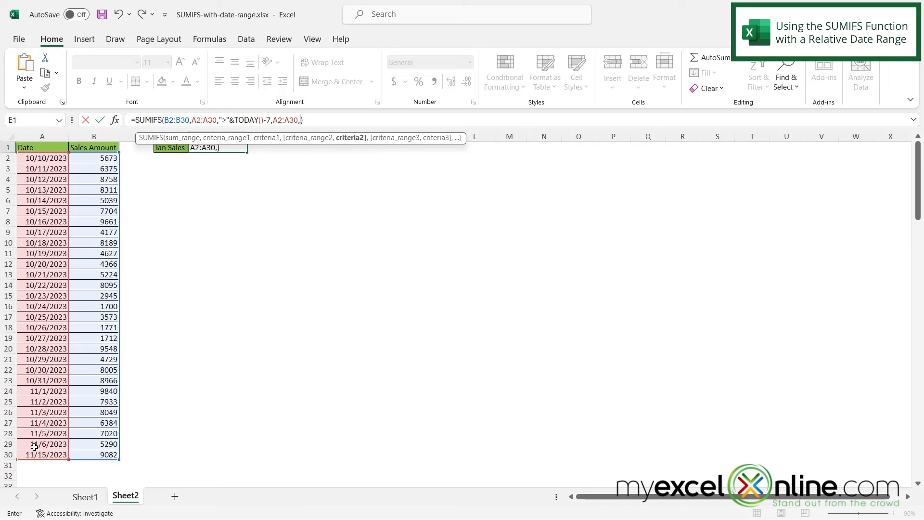
type("\"")
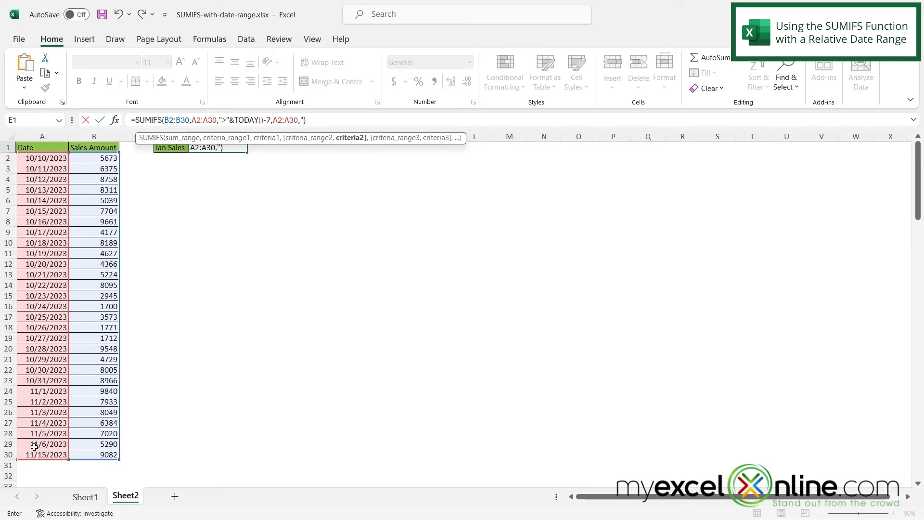
type("<=")
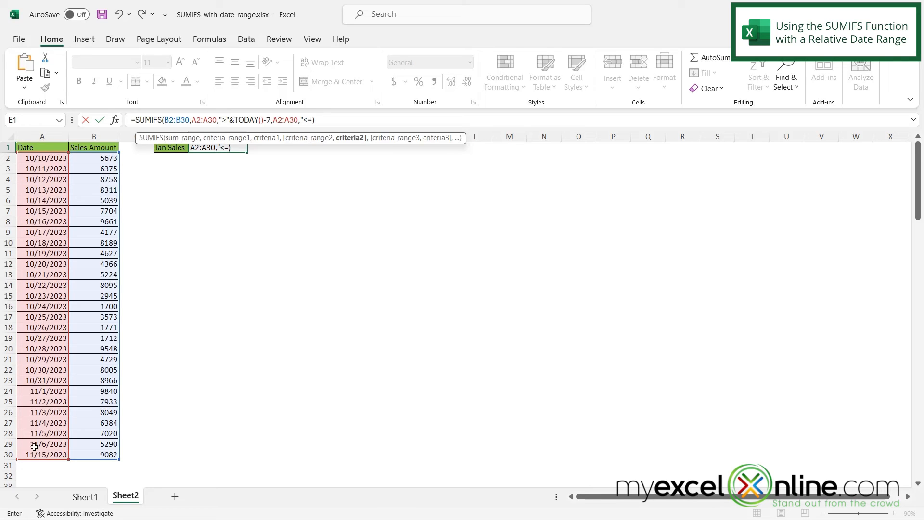
type(")")
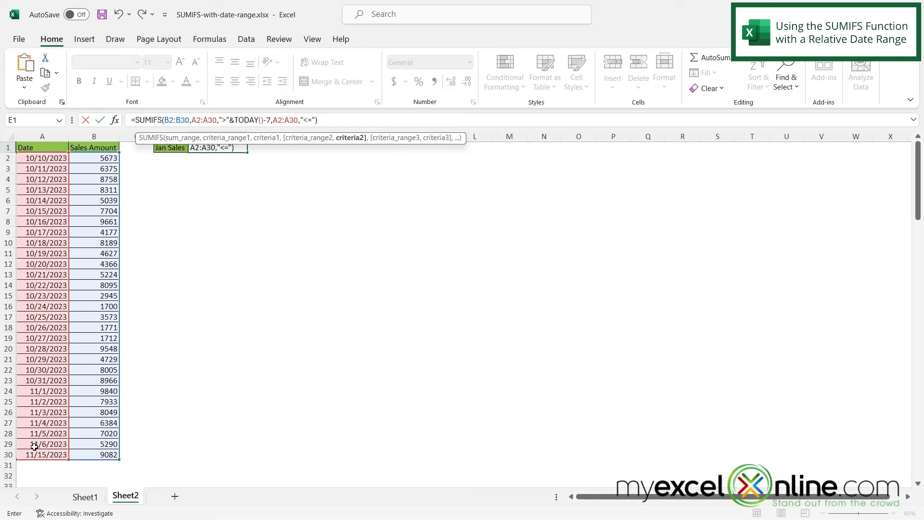
type("&today")
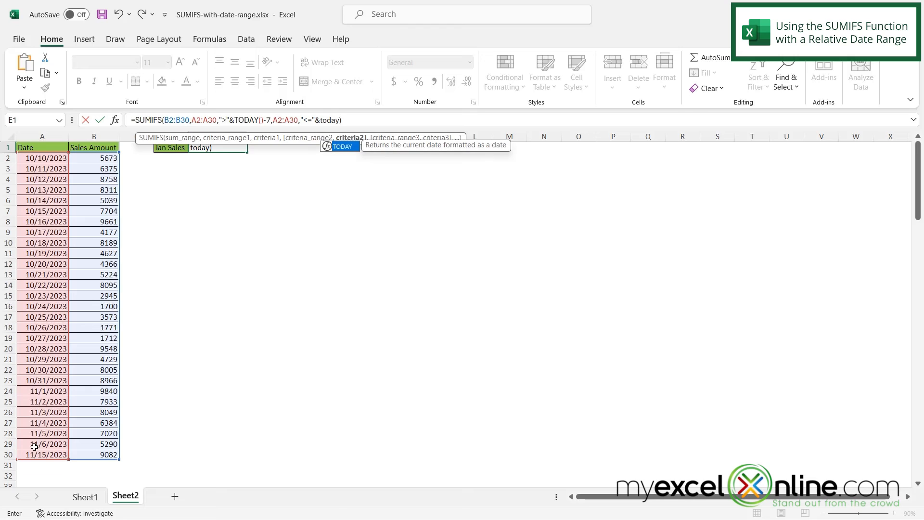
type("(")
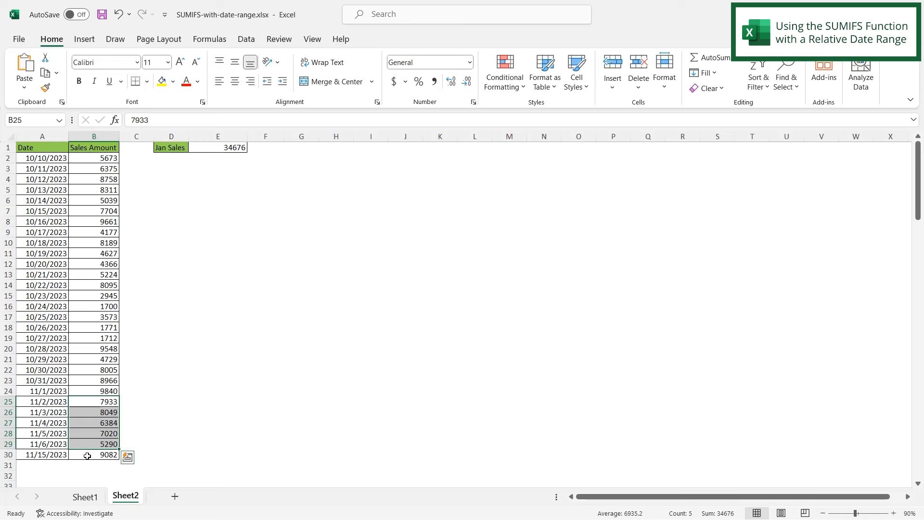
Review E1's finished formula returning 34676, matching the status bar sum.
left_click(218, 148)
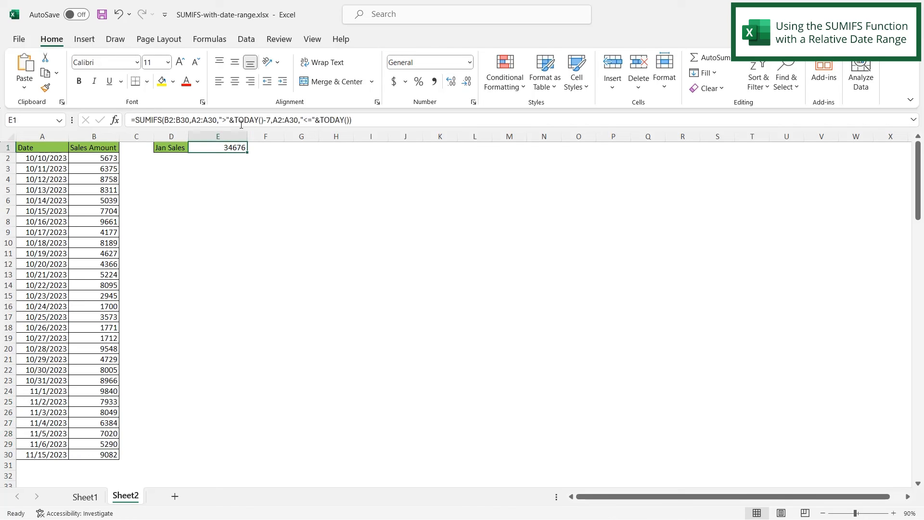
mouse_move(355, 231)
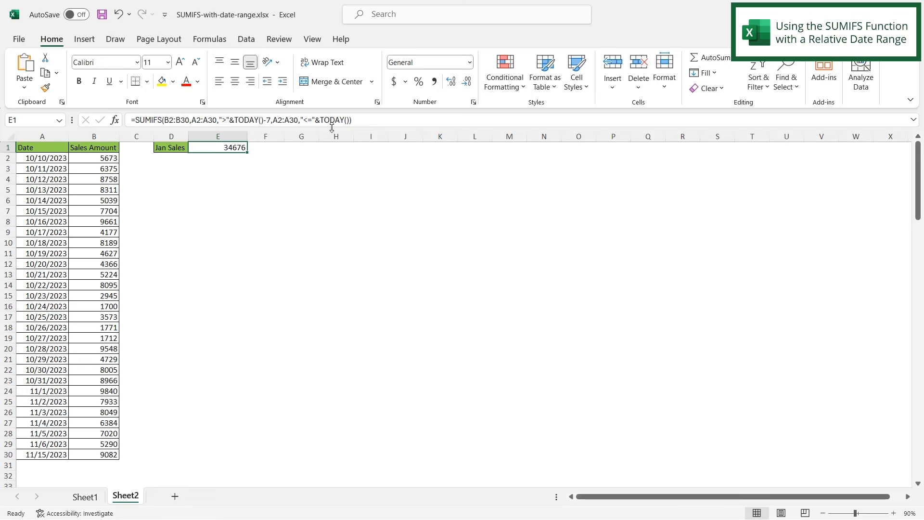
mouse_move(261, 127)
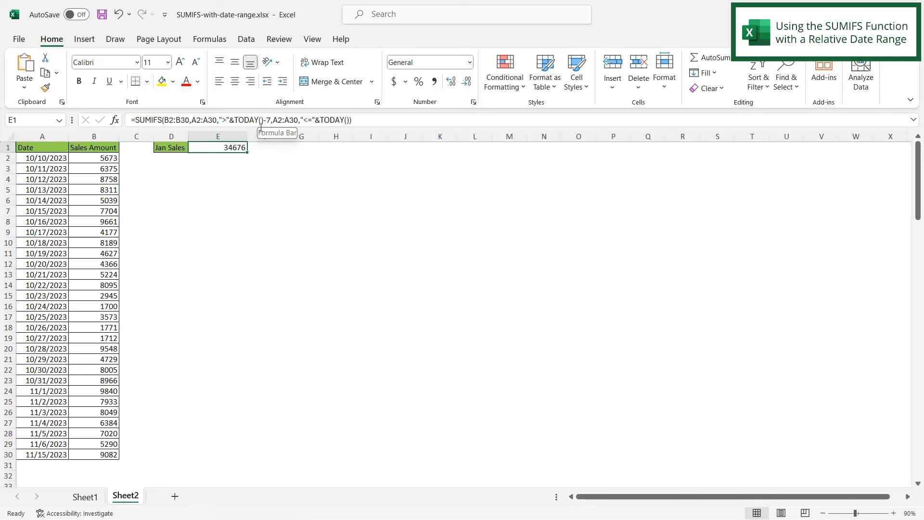